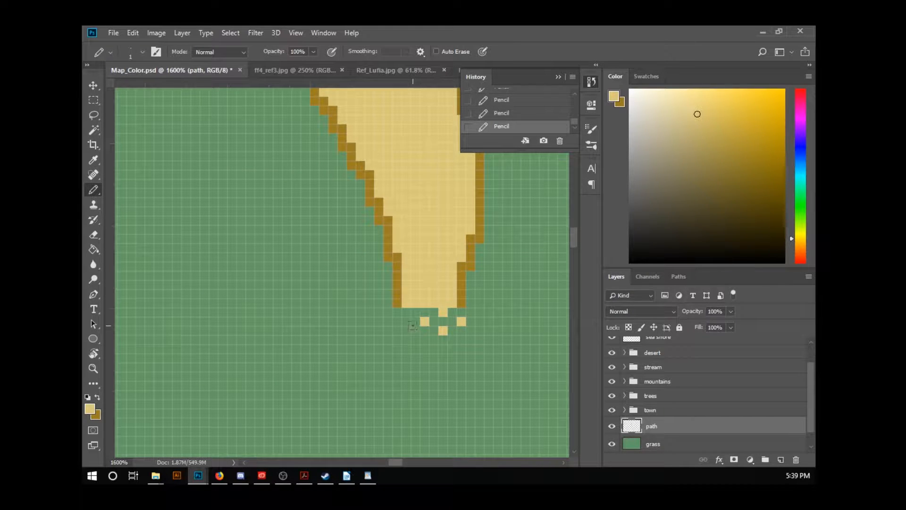
Add two scattered tan pixels below the sandy path's tip on the path layer.
click(425, 339)
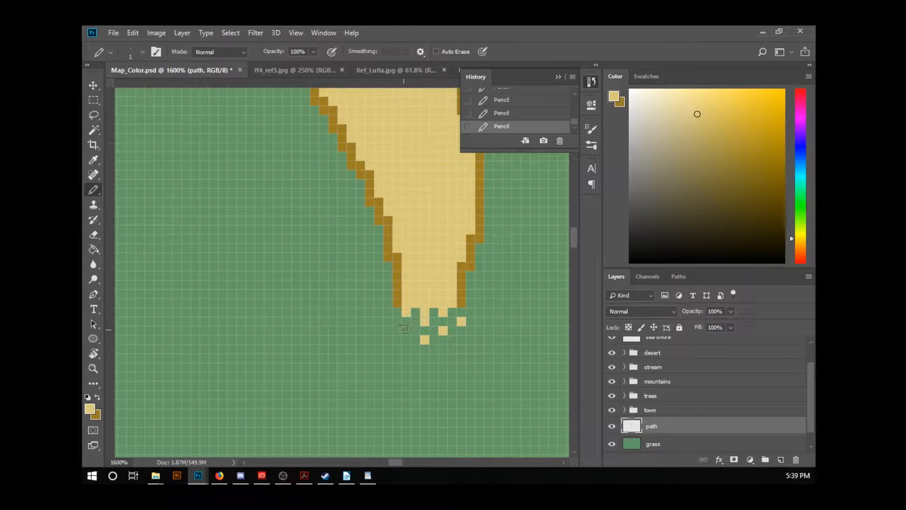
click(395, 303)
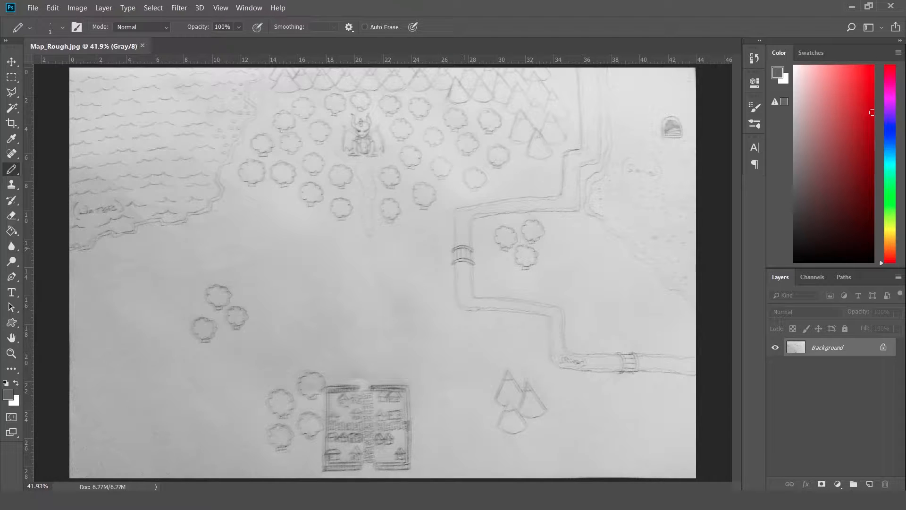
mouse_move(104, 17)
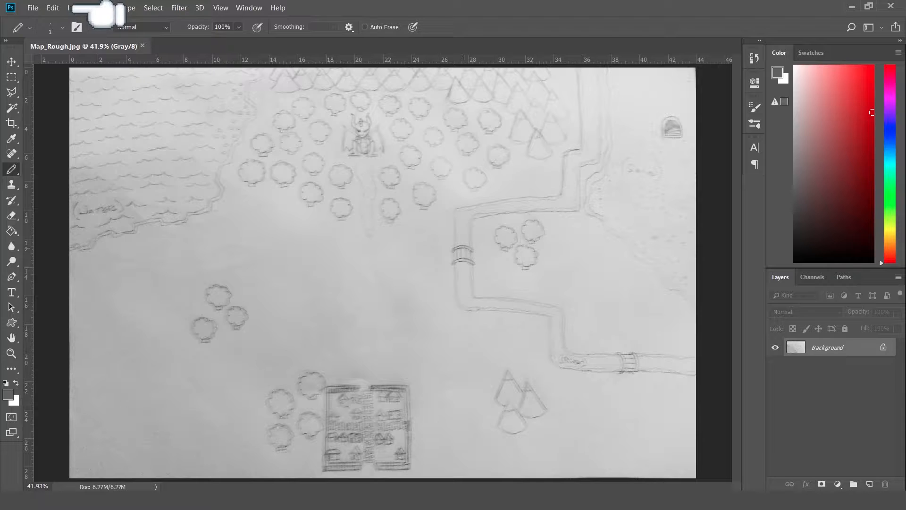
Set Image Interpolation to Nearest Neighbor (preserve hard edges) in General preferences and confirm.
click(53, 7)
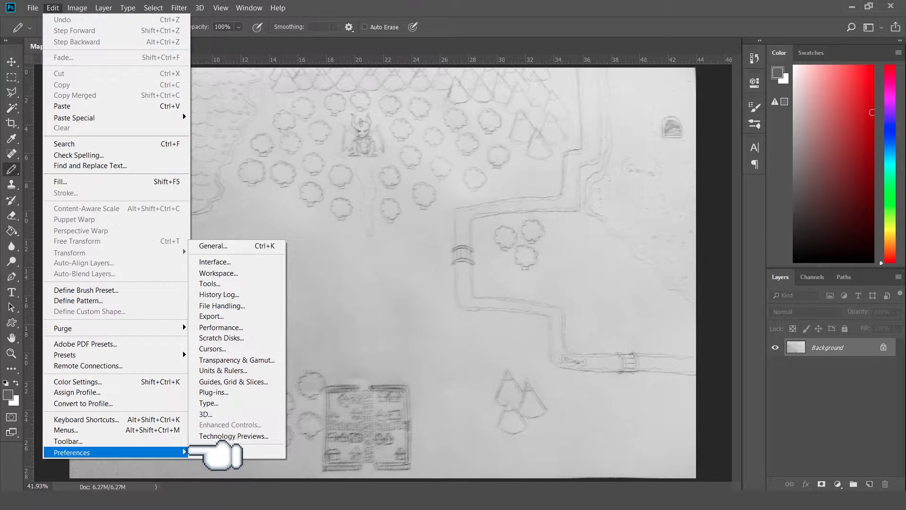
mouse_move(212, 245)
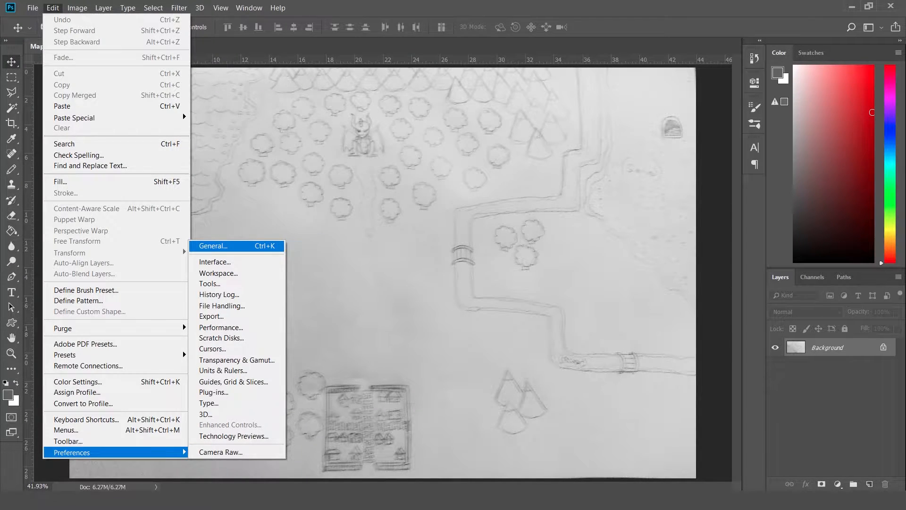
click(213, 245)
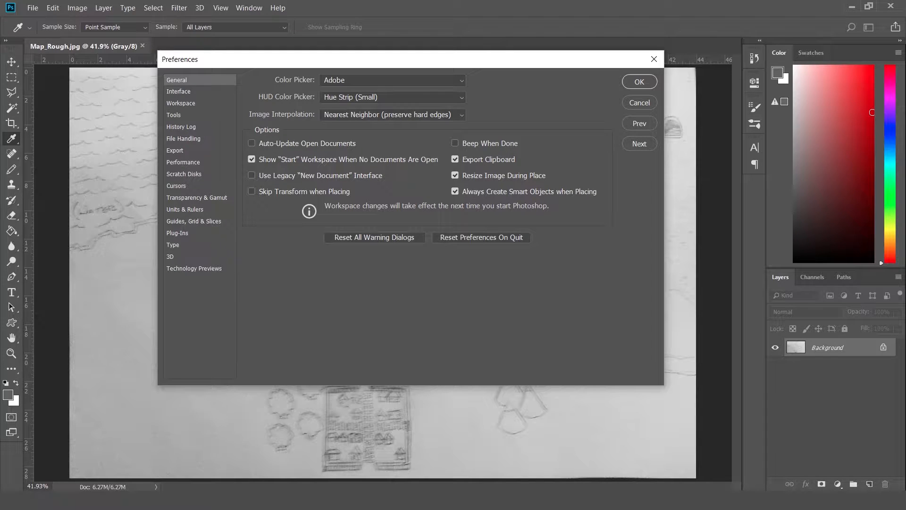
mouse_move(508, 122)
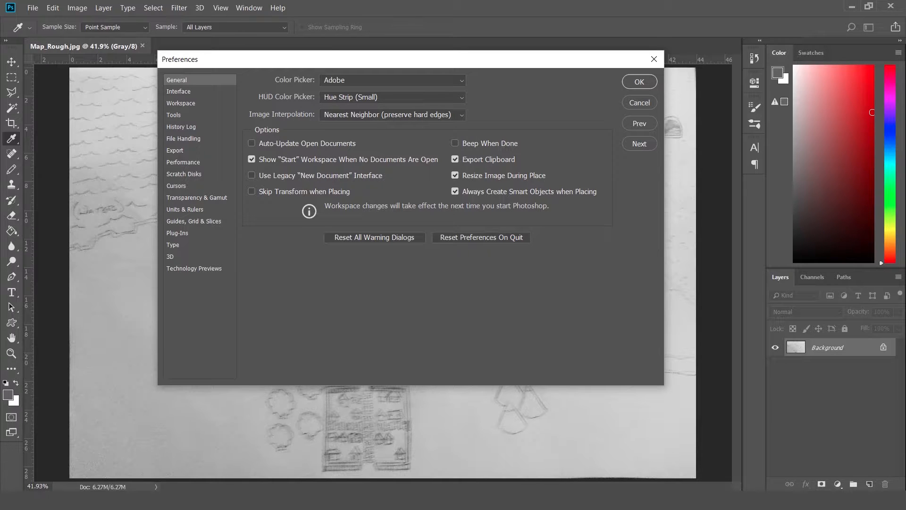
click(639, 81)
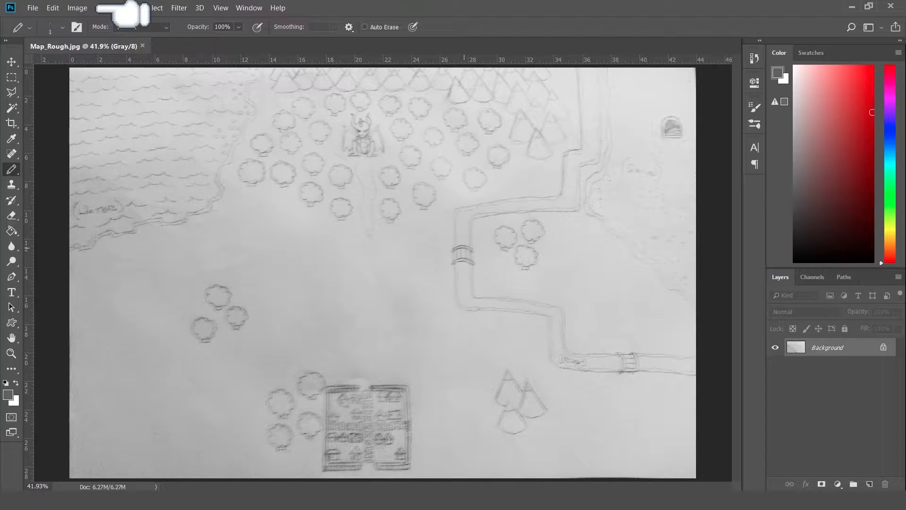
Enter a 1000 px width in Image Size with Nearest Neighbor resampling.
click(76, 7)
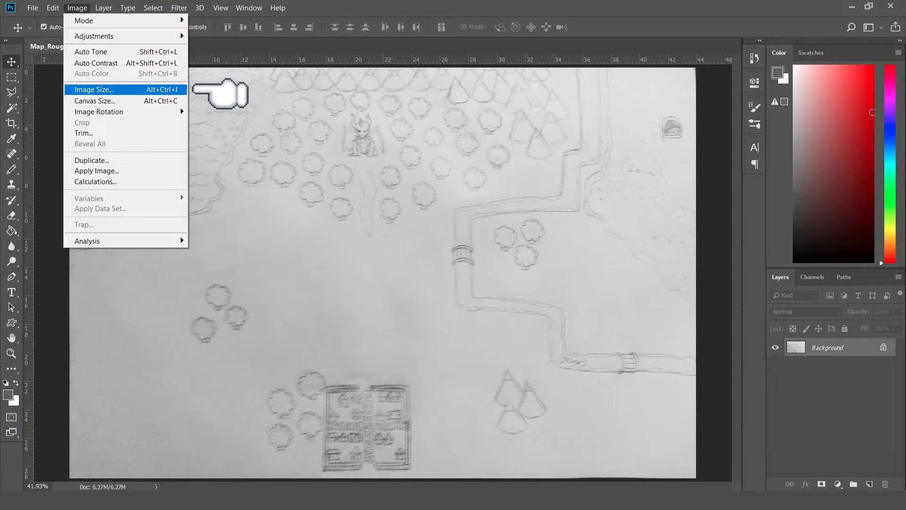
mouse_move(220, 92)
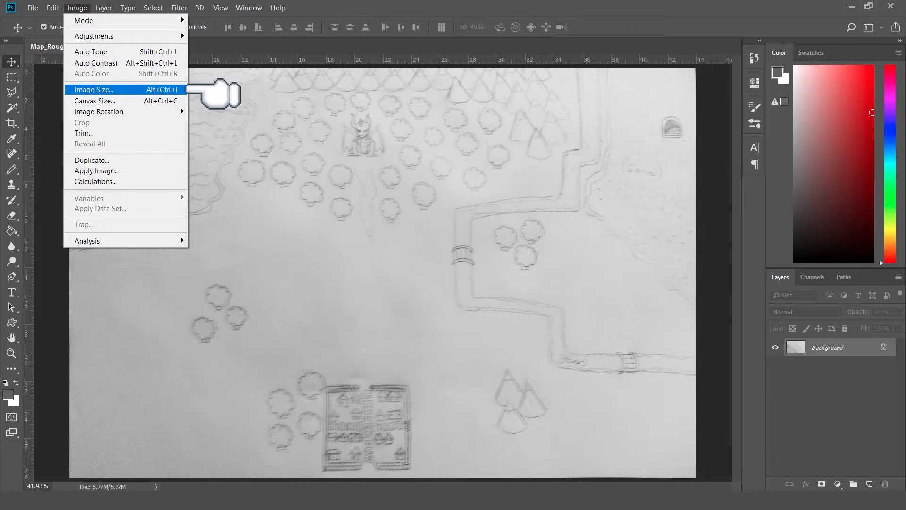
click(93, 90)
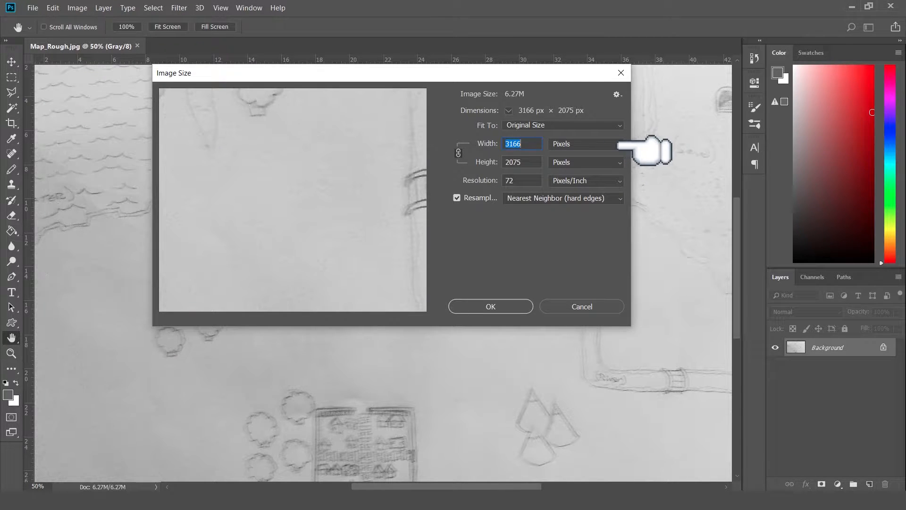
mouse_move(633, 141)
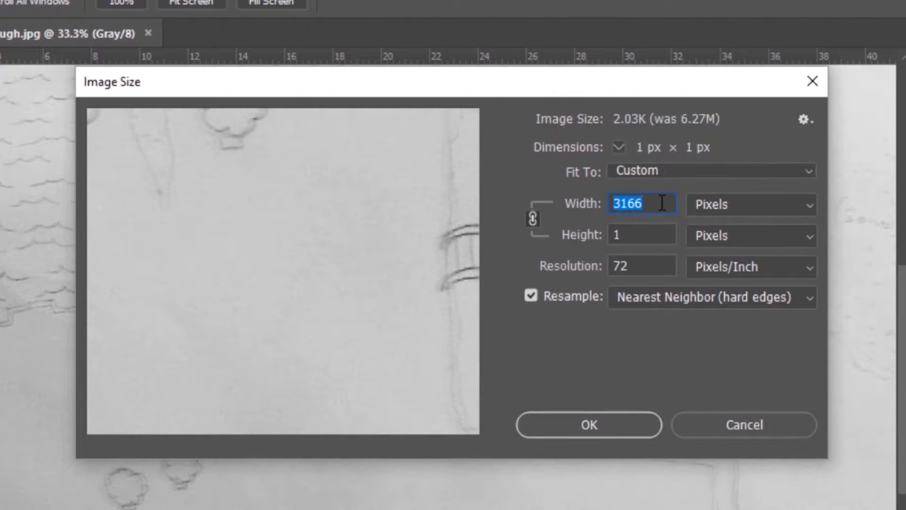
text(1000)
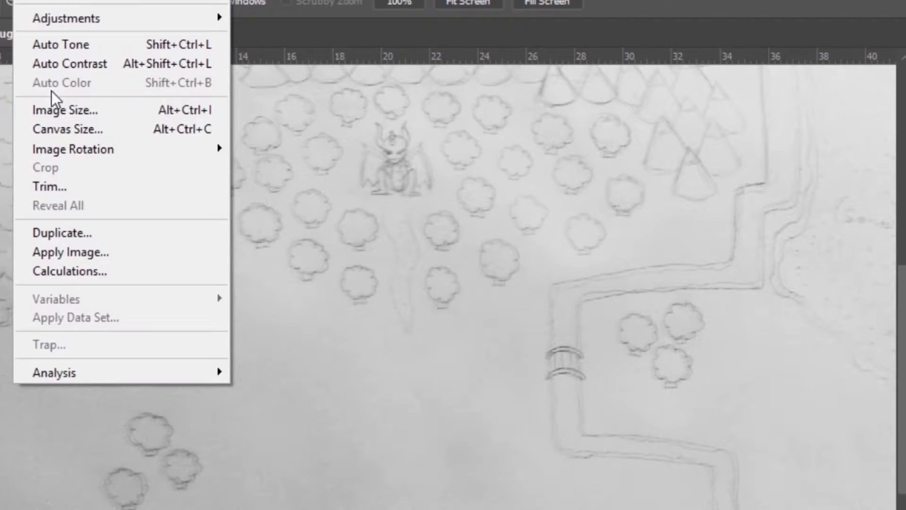
click(68, 109)
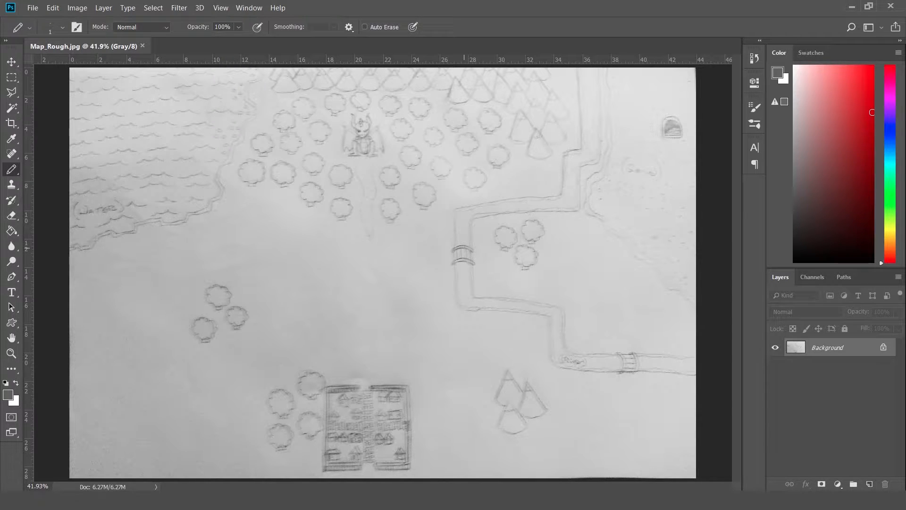
Switch the grayscale sketch to RGB Color mode via Image > Mode.
click(77, 8)
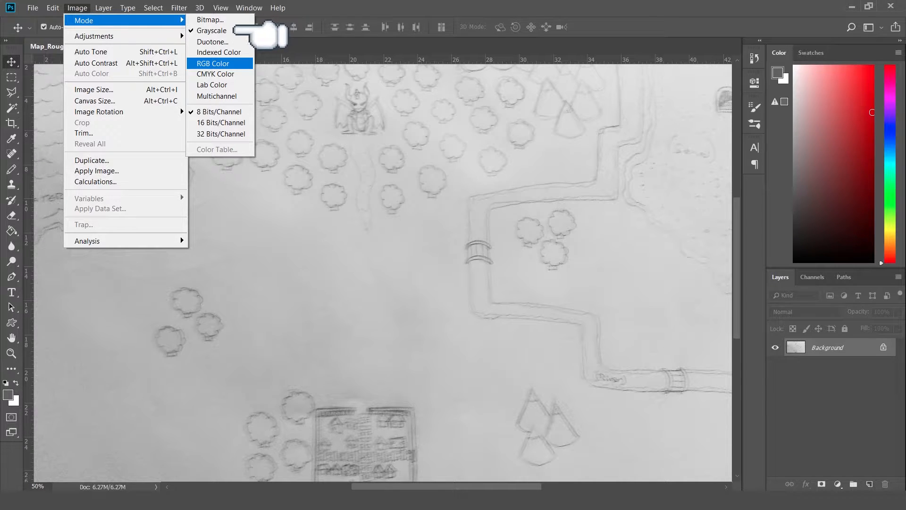
mouse_move(269, 38)
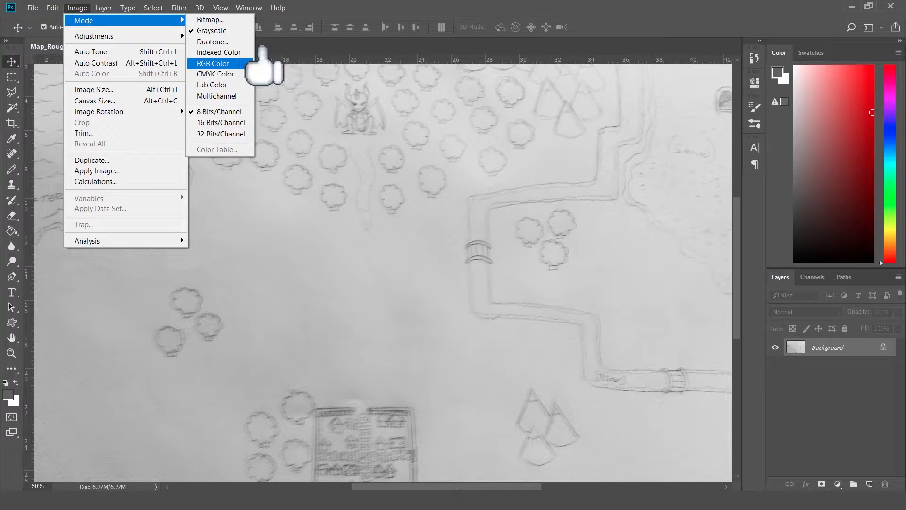
mouse_move(264, 64)
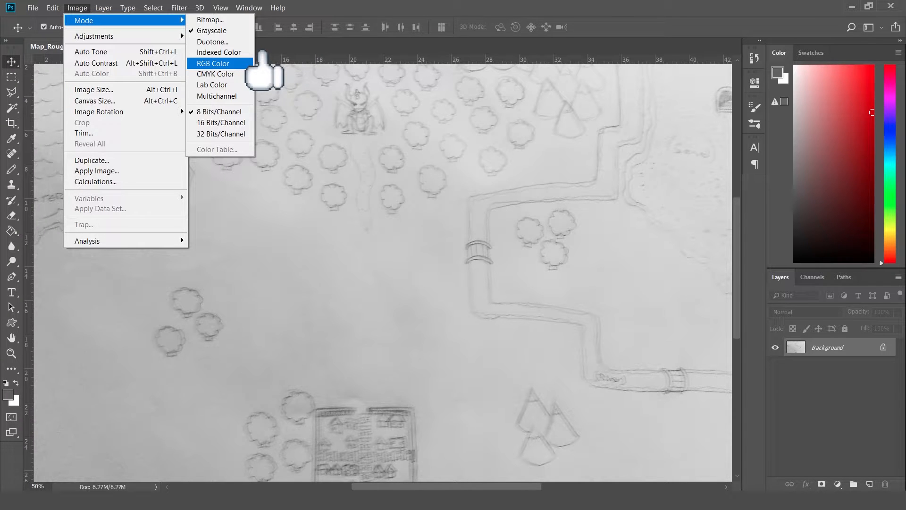
click(211, 30)
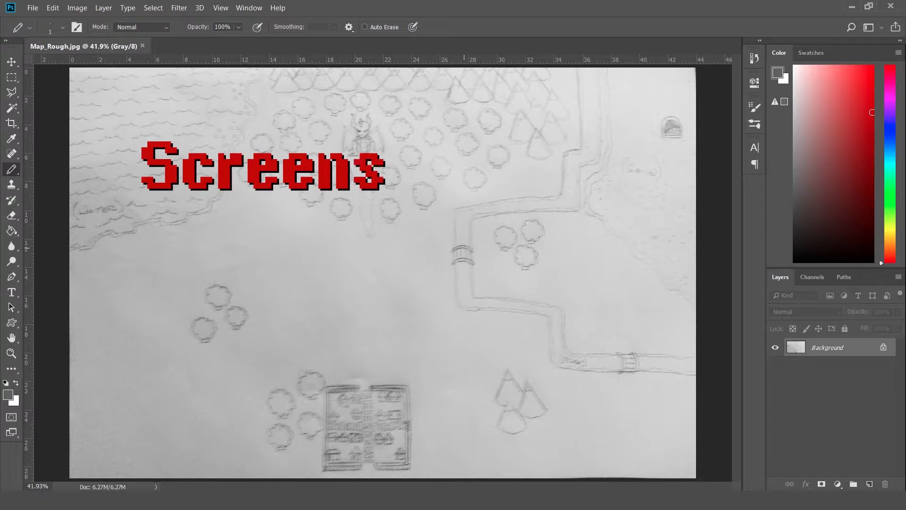
text(+ RBG =)
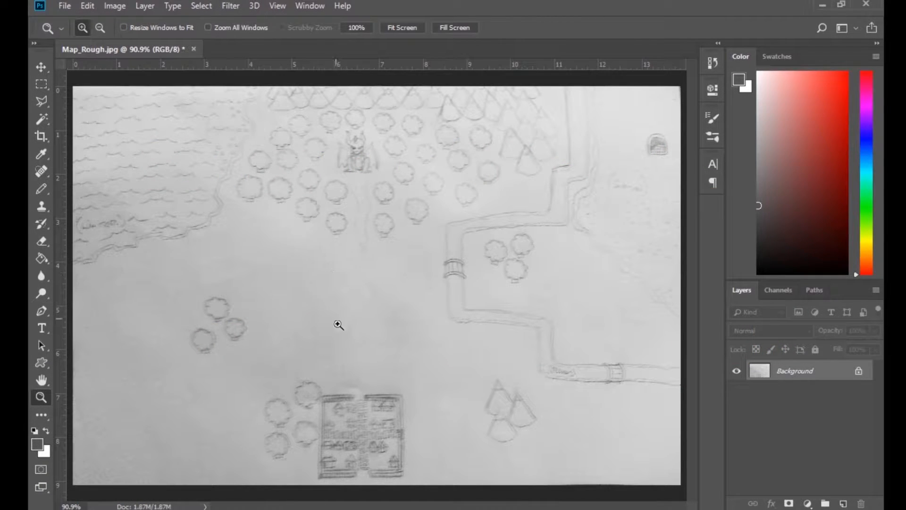
Zoom in and out on the three trees by the bridge to check pixels stayed crisp, ending on the Pencil tool.
click(337, 325)
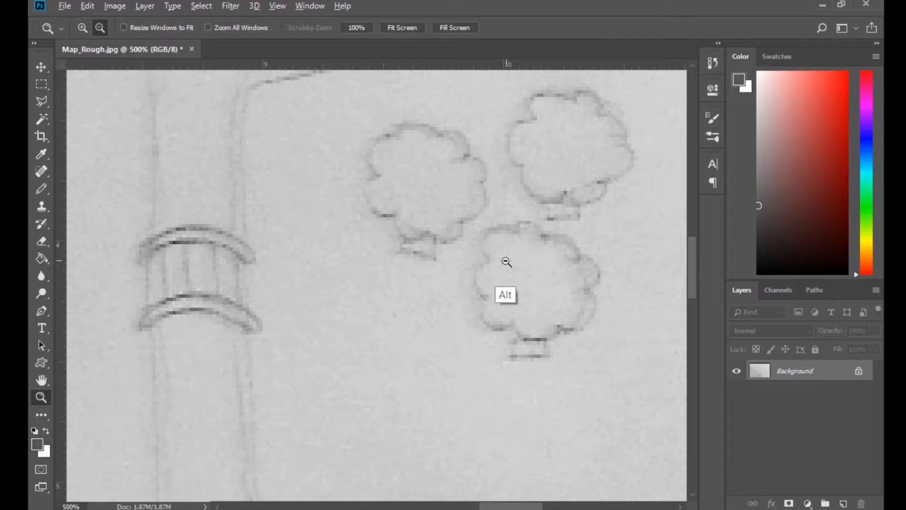
click(505, 262)
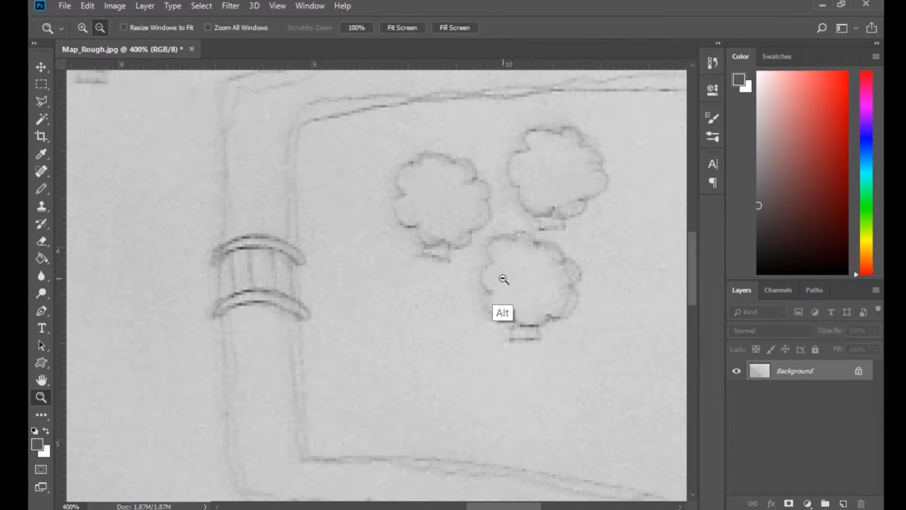
click(502, 279)
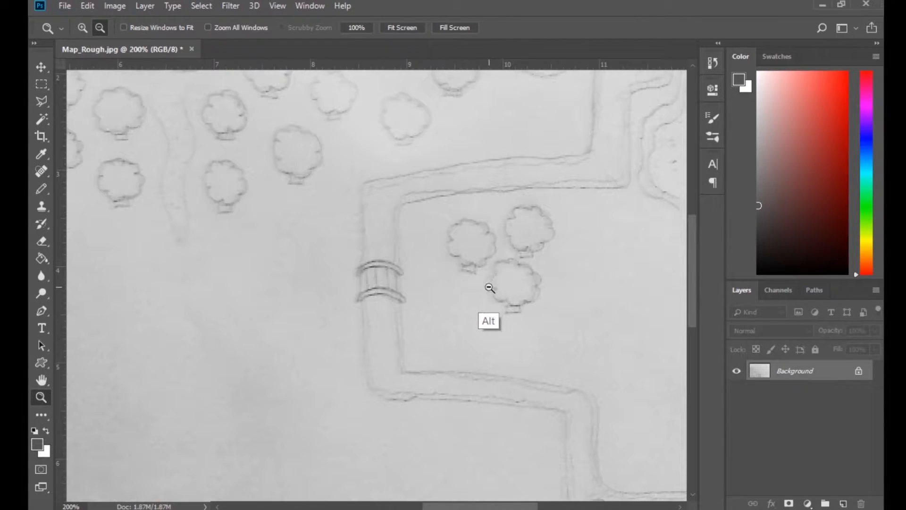
click(490, 288)
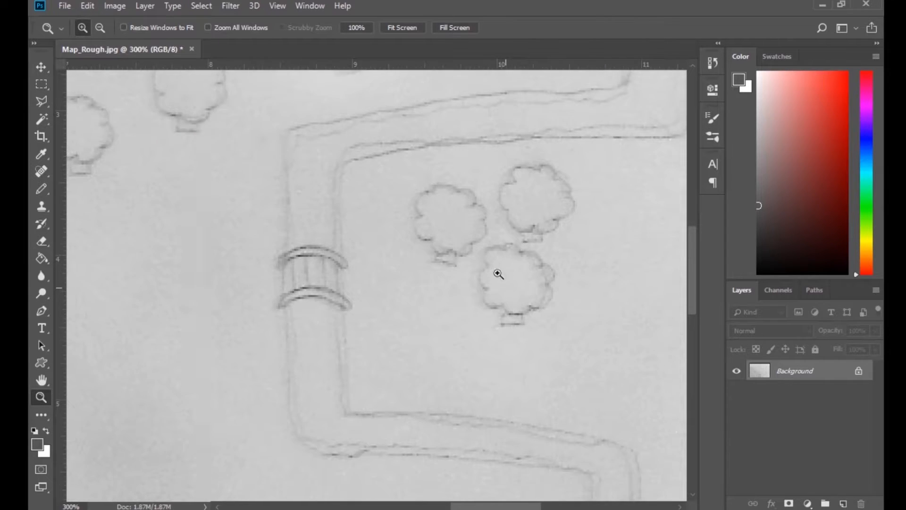
click(499, 274)
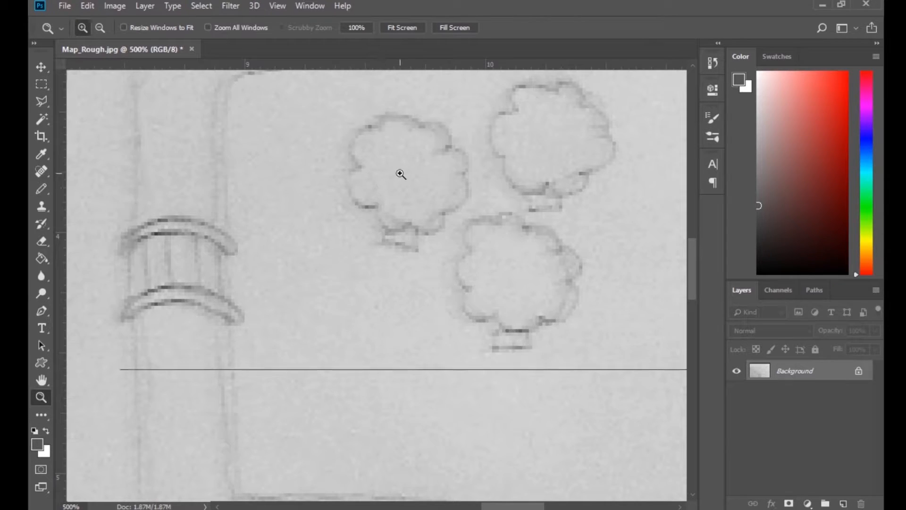
click(400, 174)
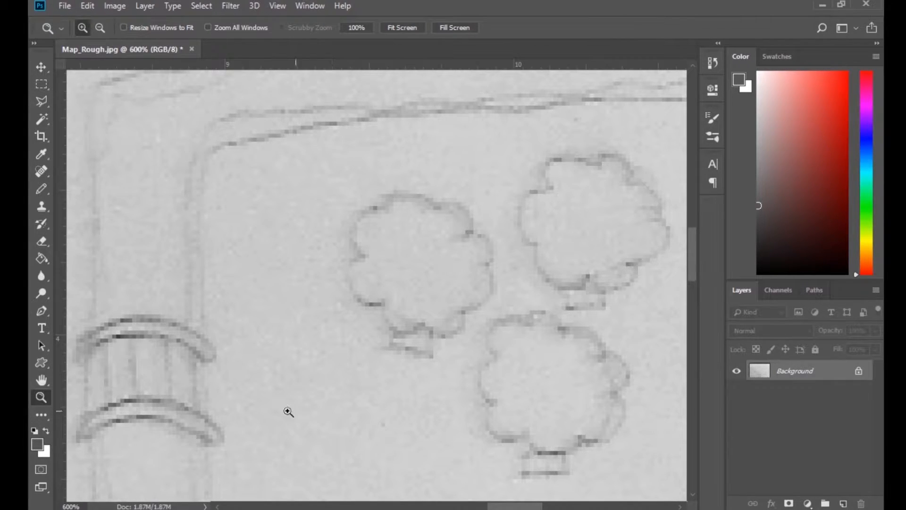
click(40, 189)
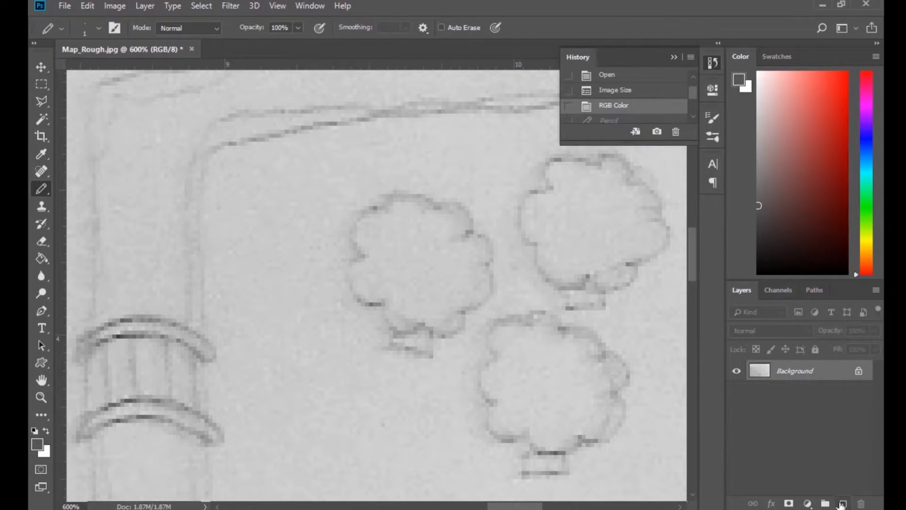
click(841, 503)
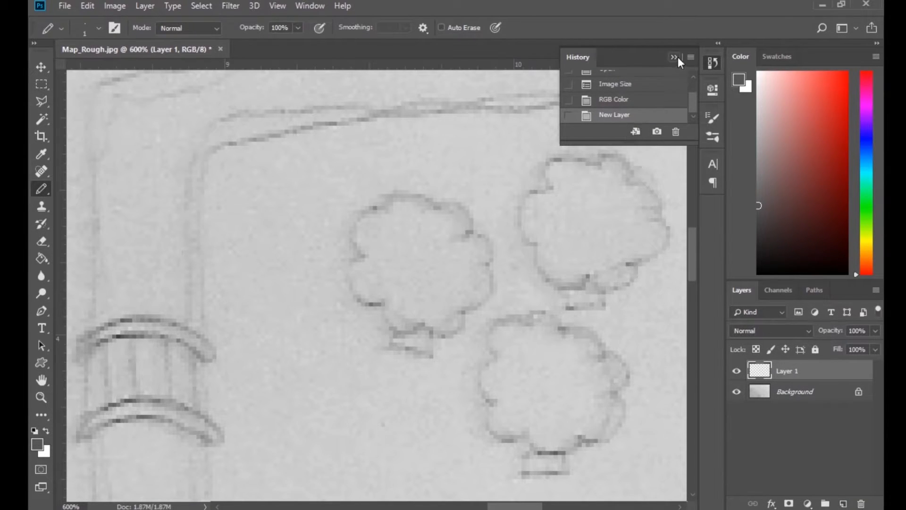
click(671, 57)
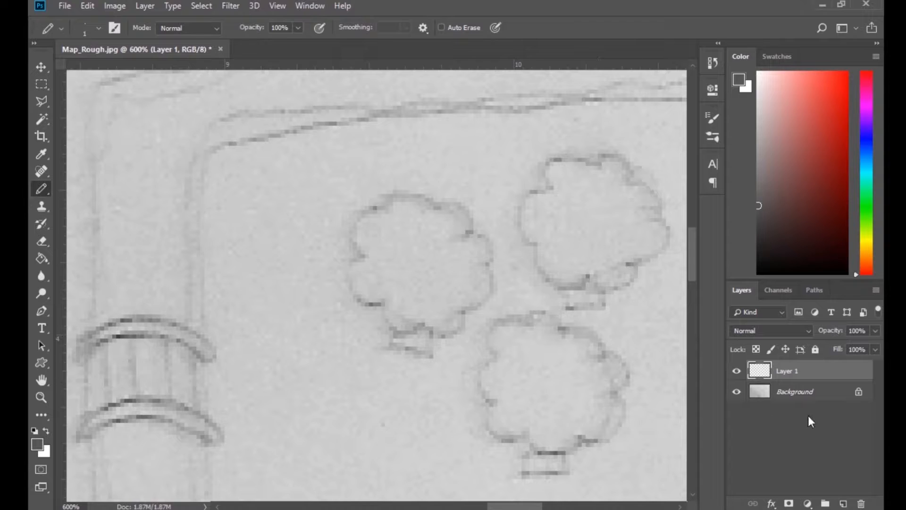
mouse_move(759, 293)
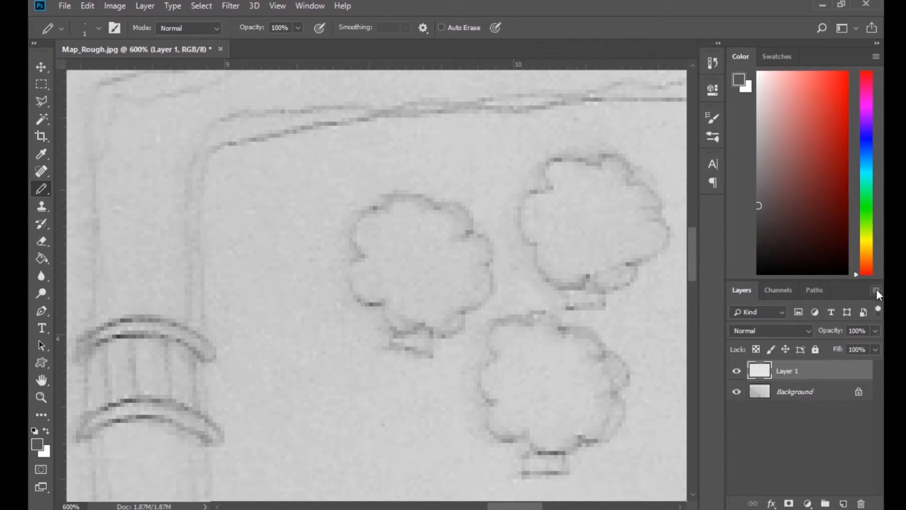
click(875, 290)
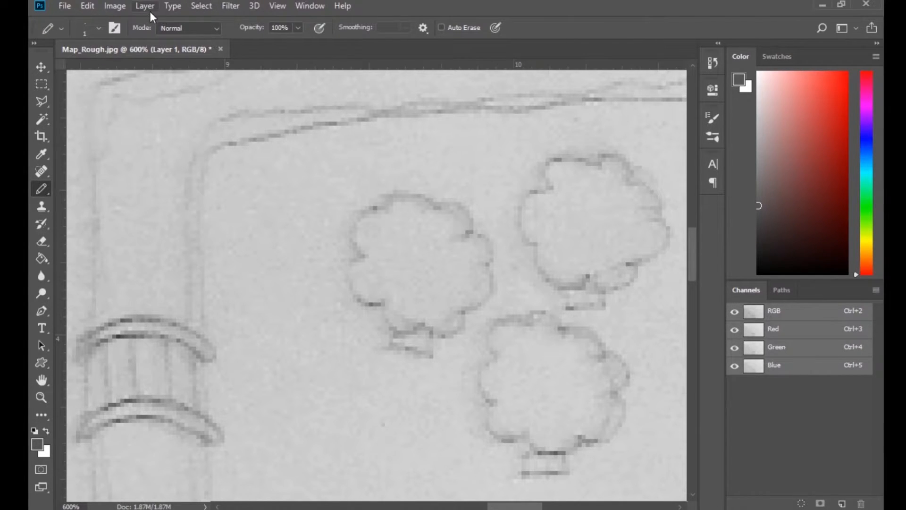
mouse_move(310, 5)
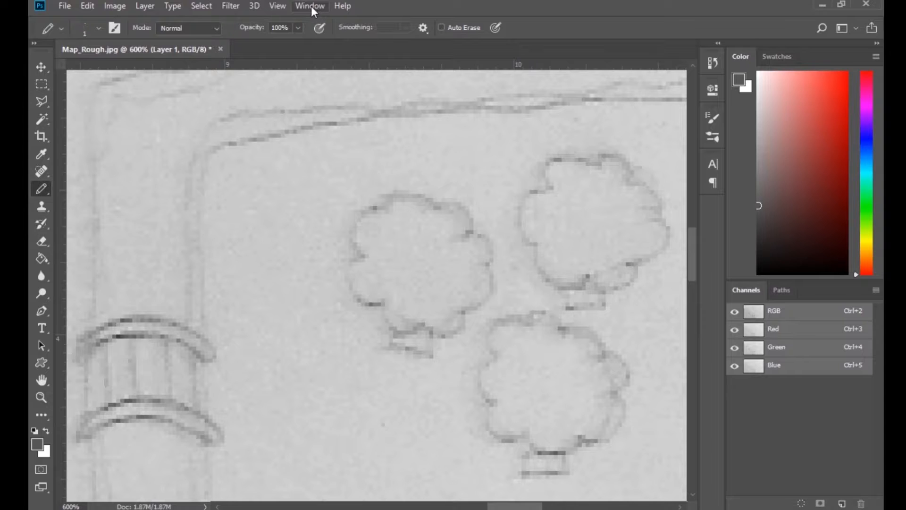
click(309, 6)
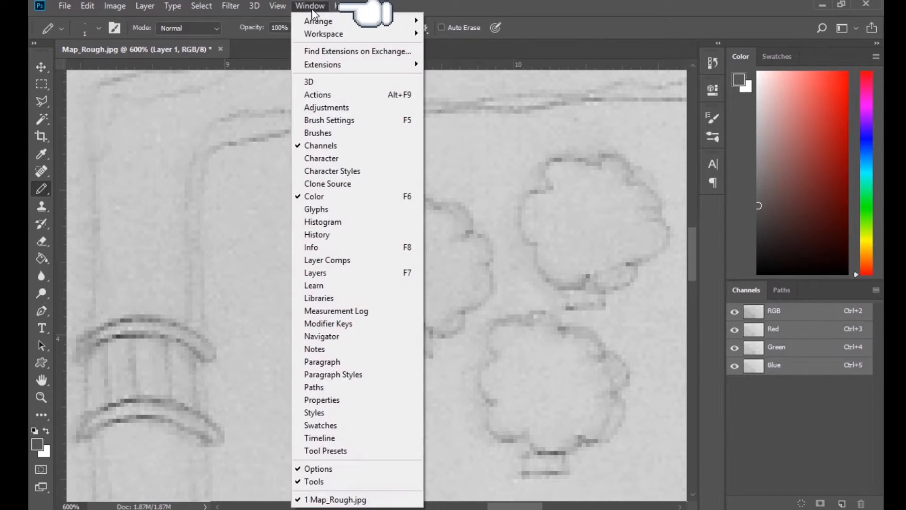
mouse_move(294, 202)
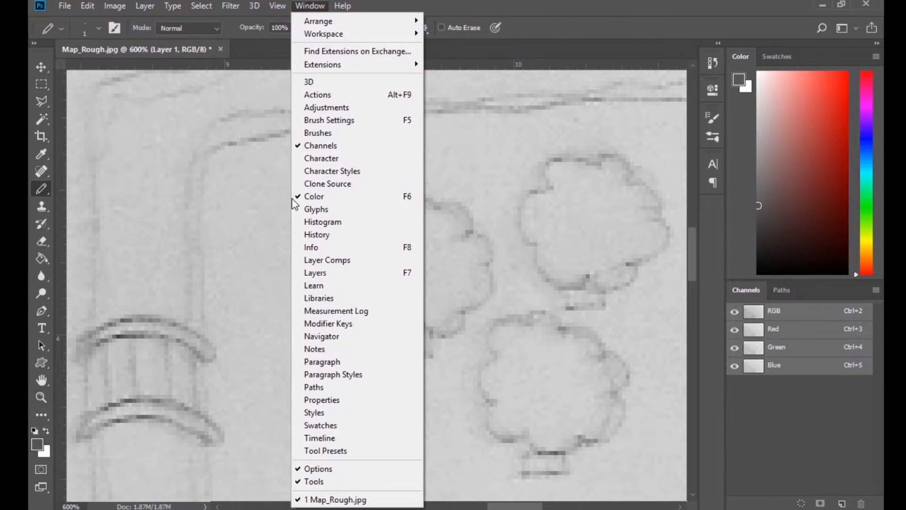
mouse_move(318, 437)
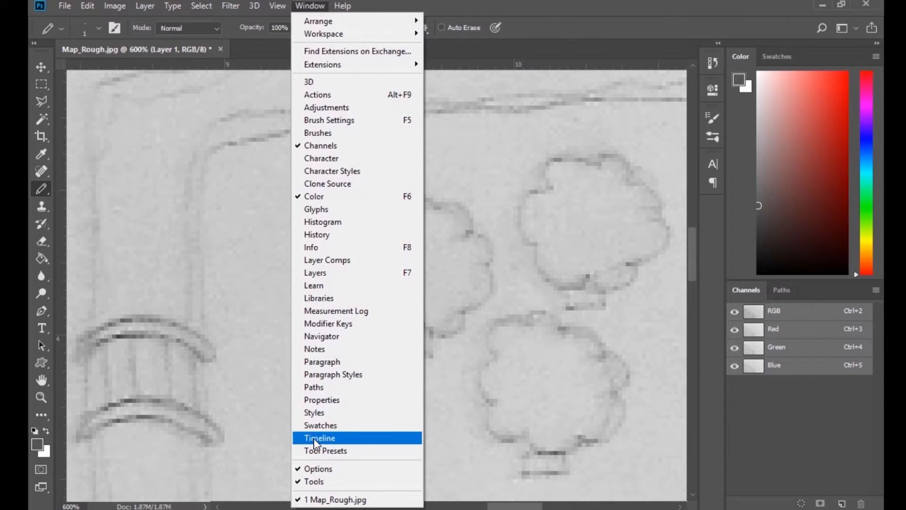
mouse_move(315, 272)
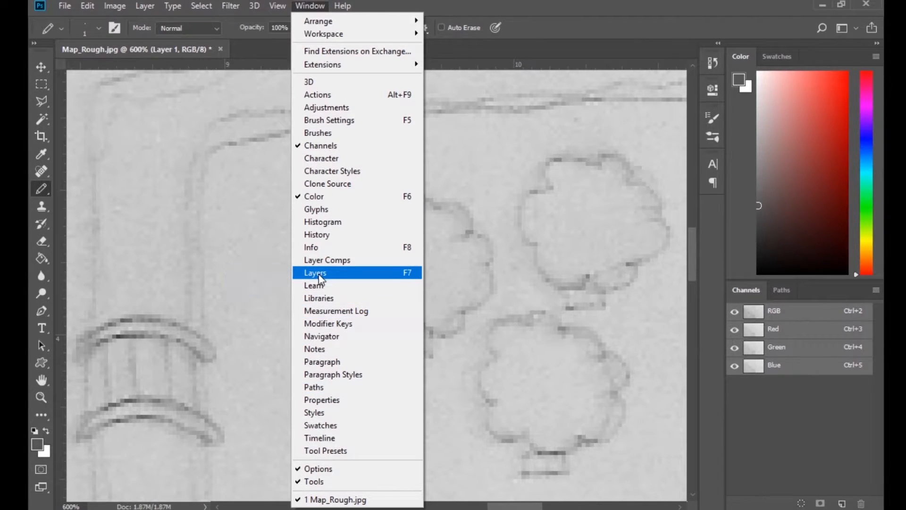
click(315, 272)
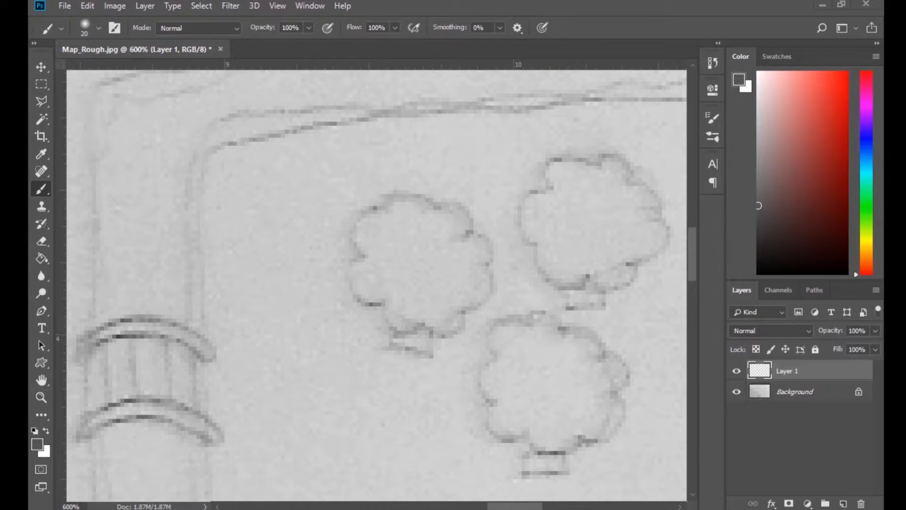
mouse_move(41, 398)
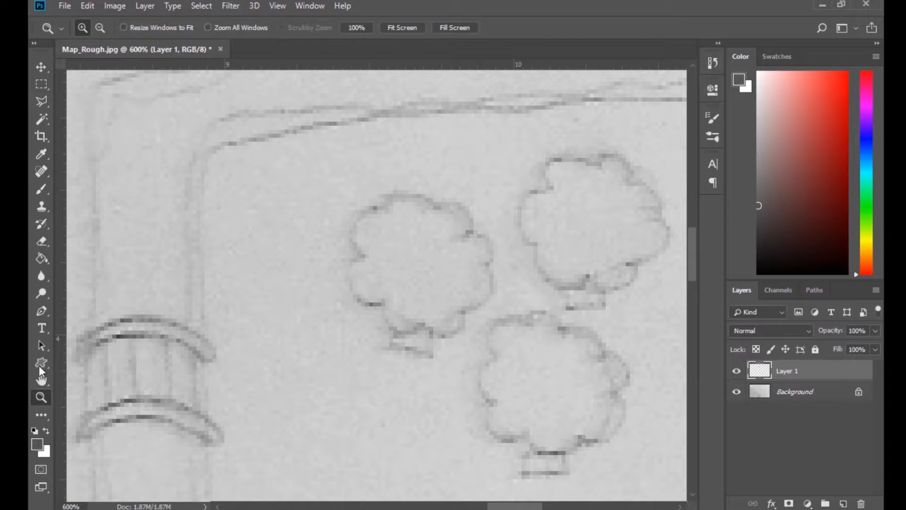
click(41, 189)
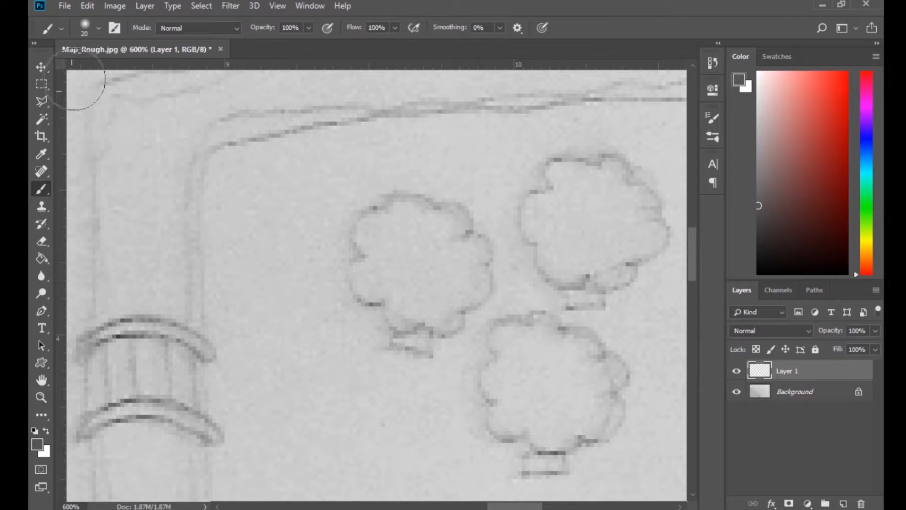
click(98, 27)
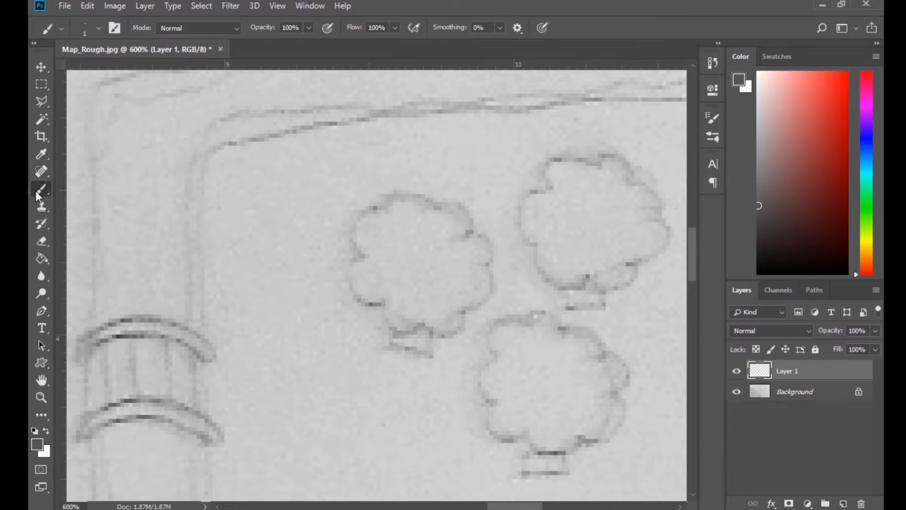
Choose the Pencil Tool from the brush group for hard-edged one-pixel lines.
right_click(41, 189)
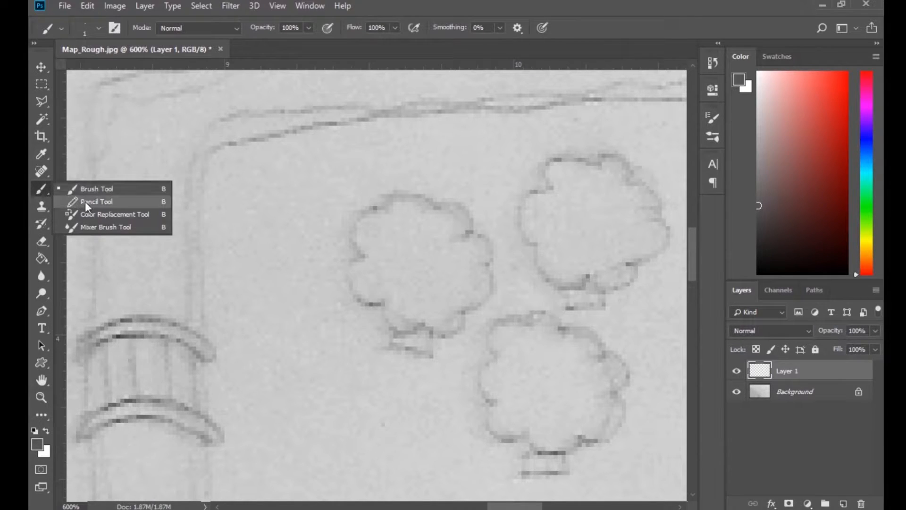
click(96, 201)
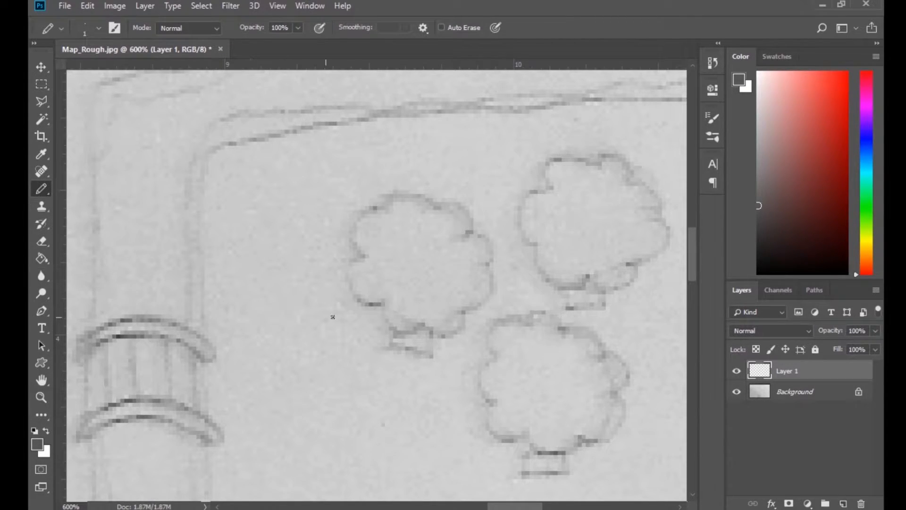
mouse_move(408, 242)
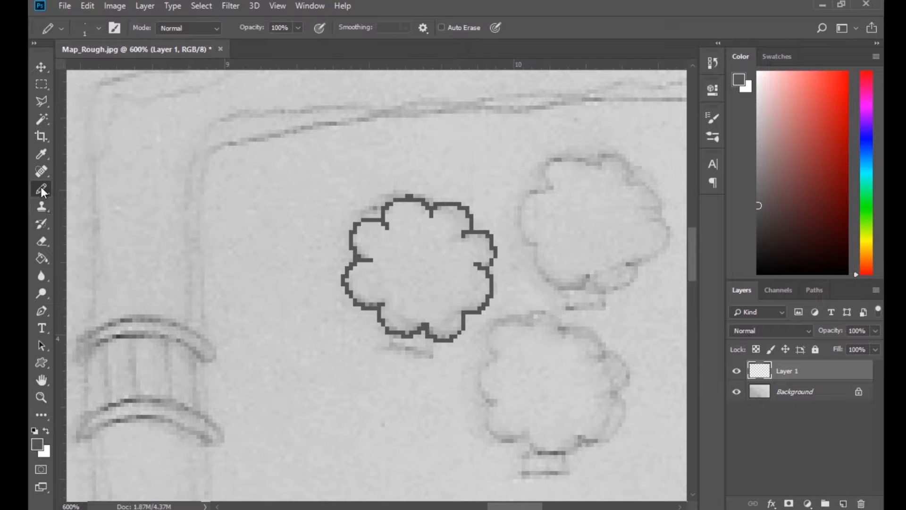
Erase part of the tree outline and set the Eraser mode to Pencil for aliased edges.
click(41, 241)
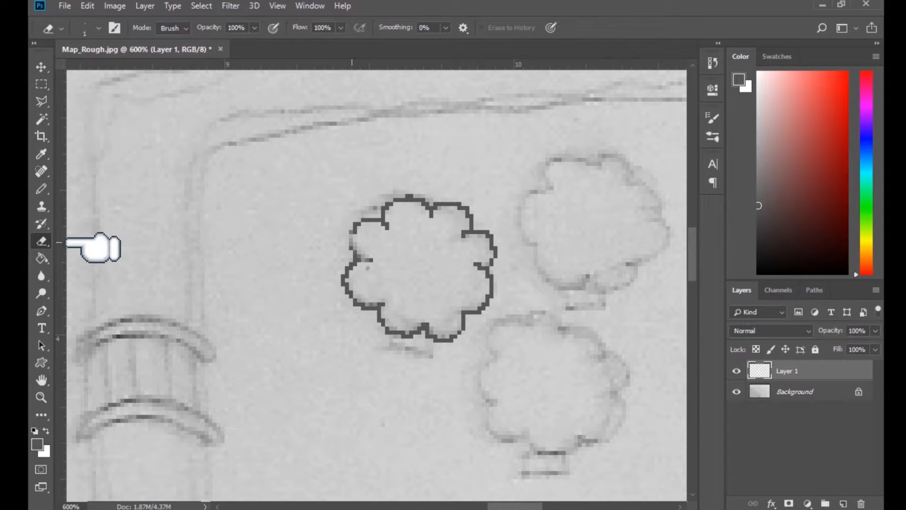
mouse_move(125, 32)
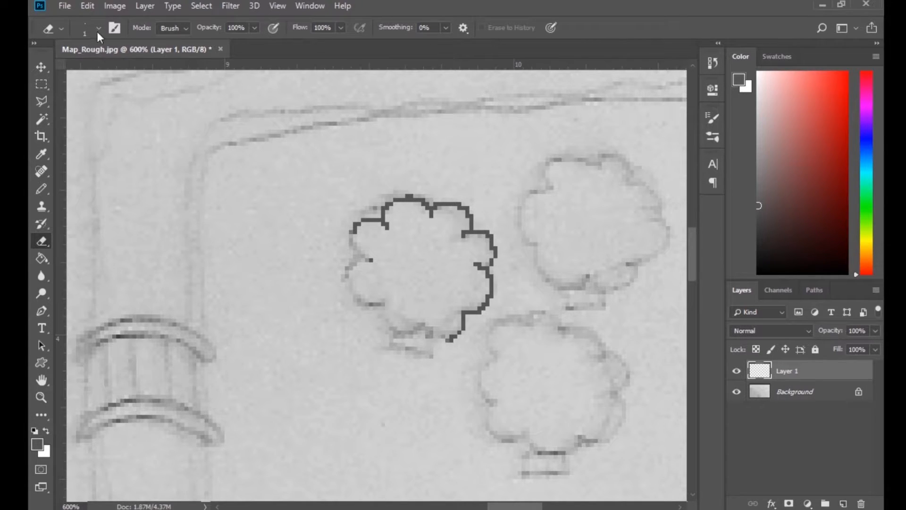
mouse_move(151, 37)
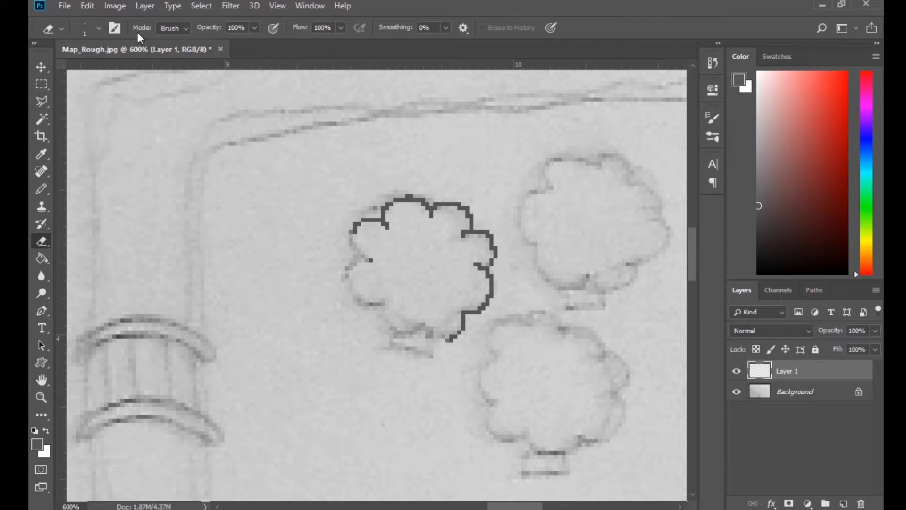
mouse_move(164, 29)
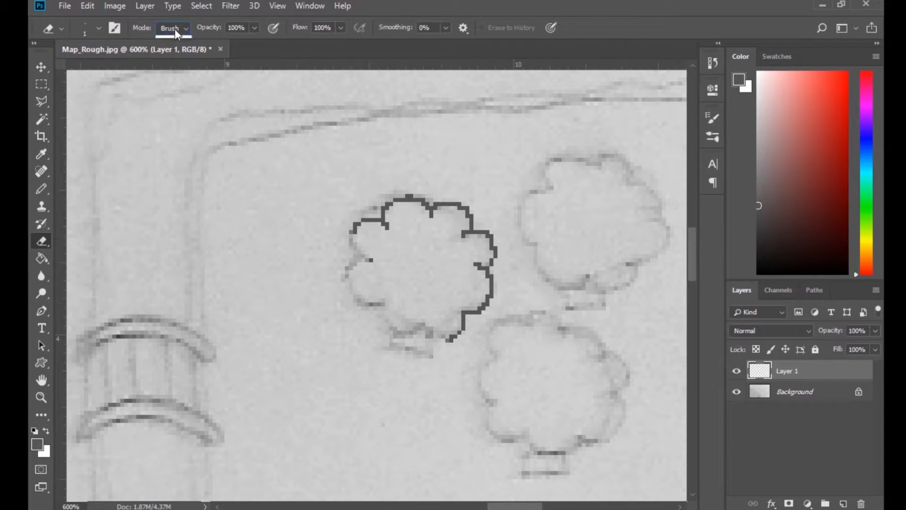
click(171, 27)
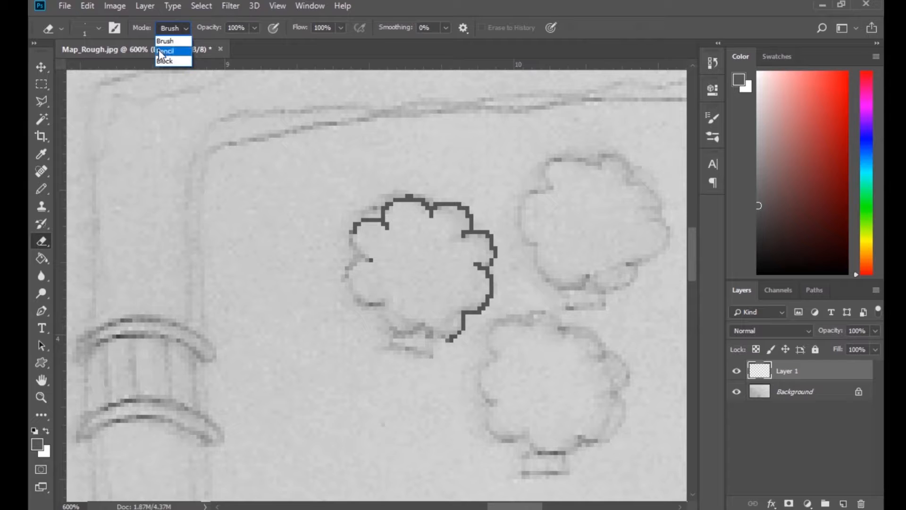
click(165, 51)
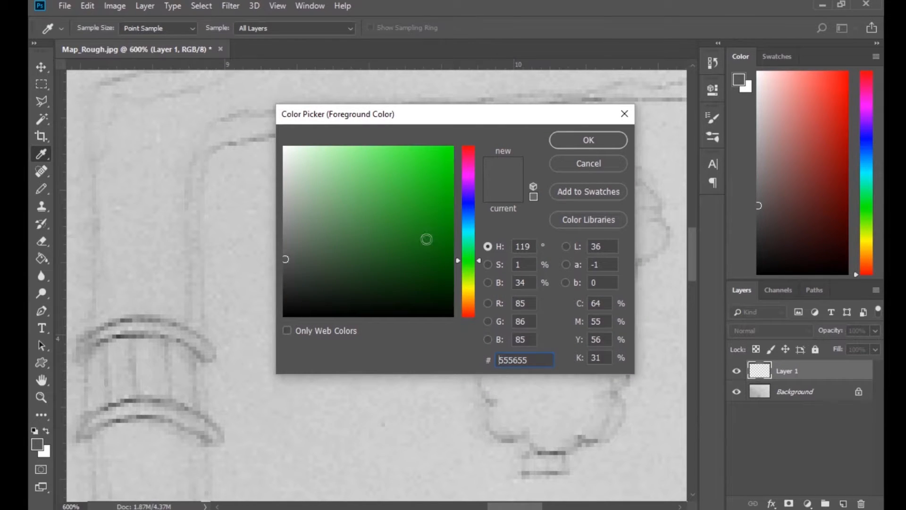
Confirm dark grey #555655 as the foreground colour.
click(587, 139)
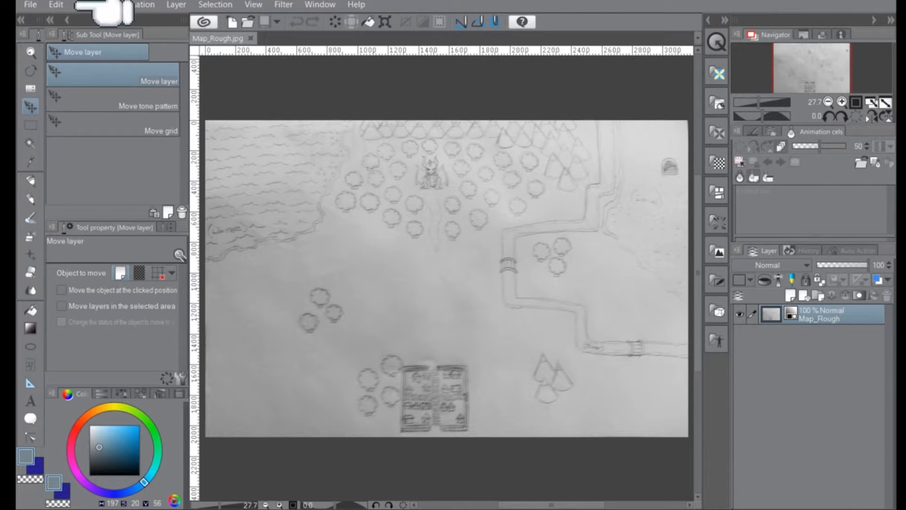
Resize the sketch to 1000 × 655 px in Change Image Resolution with Hard outline correction.
click(55, 5)
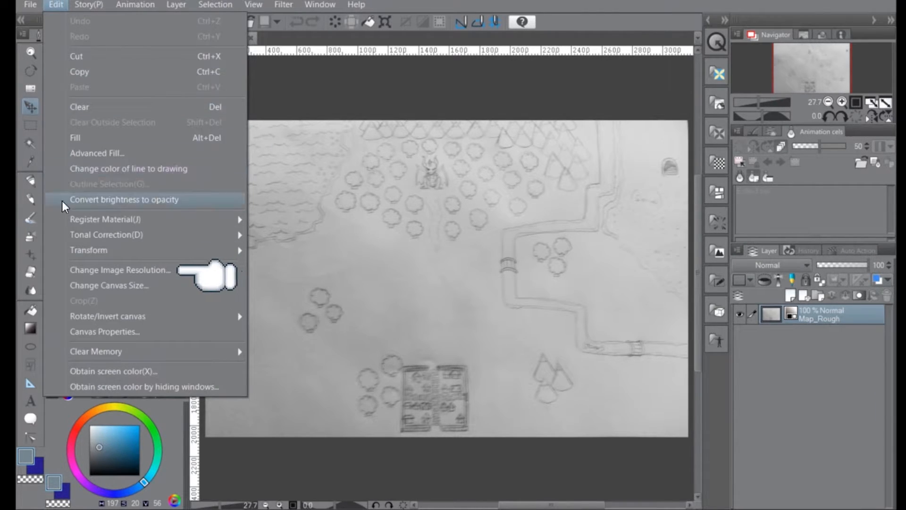
click(120, 270)
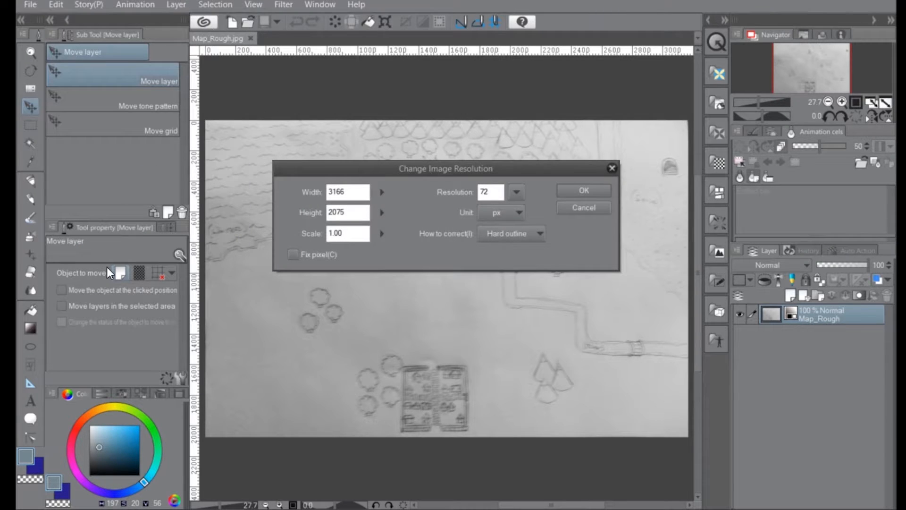
mouse_move(480, 504)
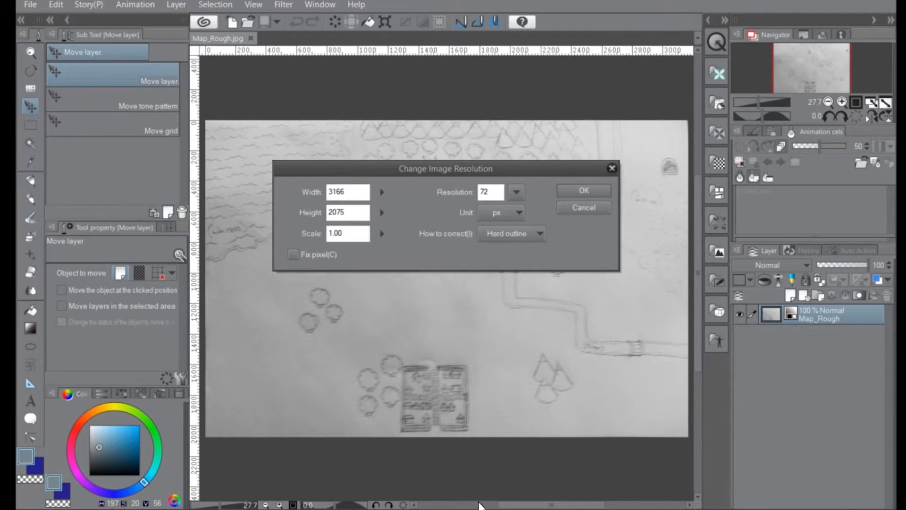
mouse_move(560, 288)
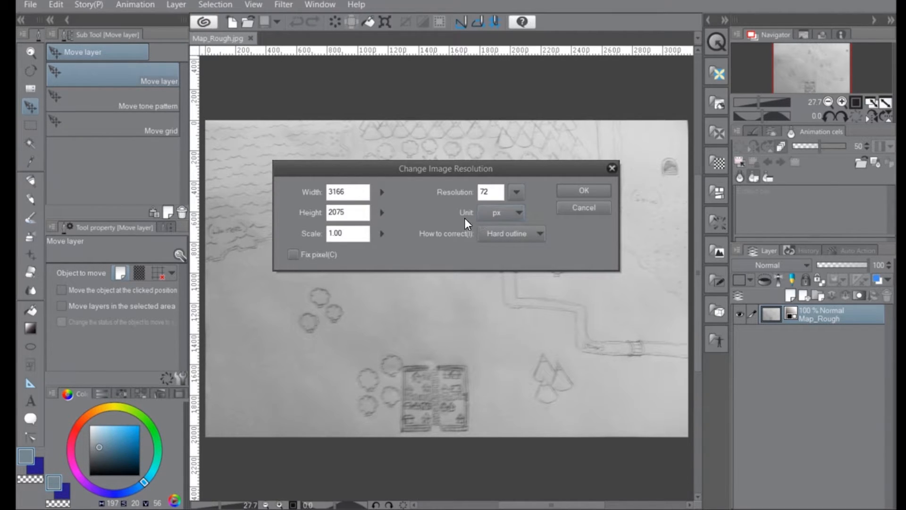
click(501, 212)
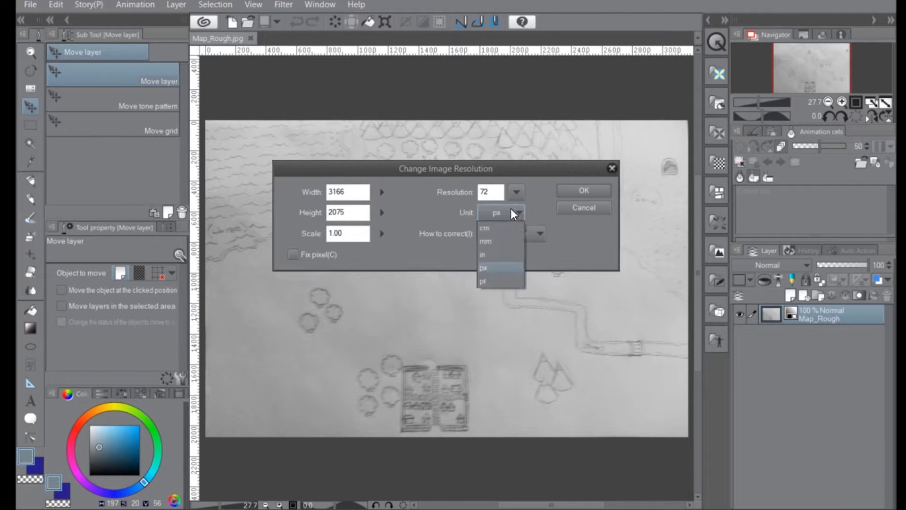
click(483, 267)
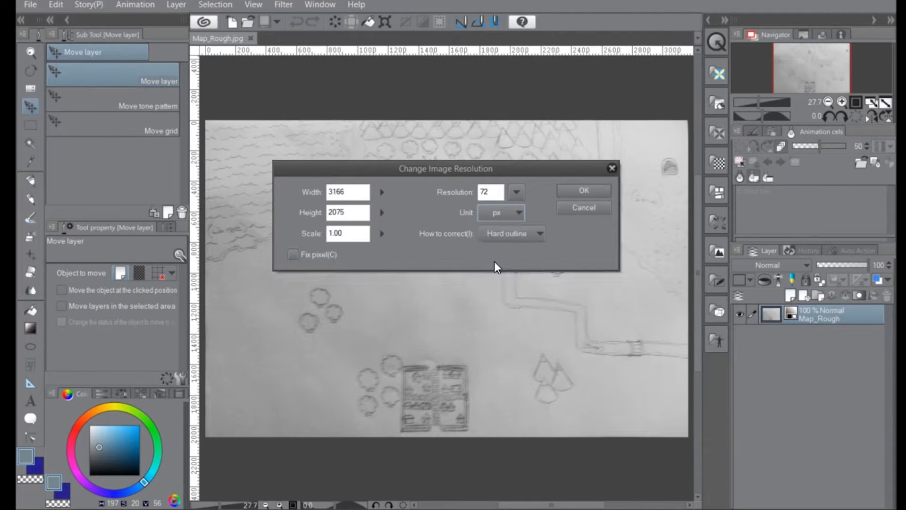
mouse_move(498, 299)
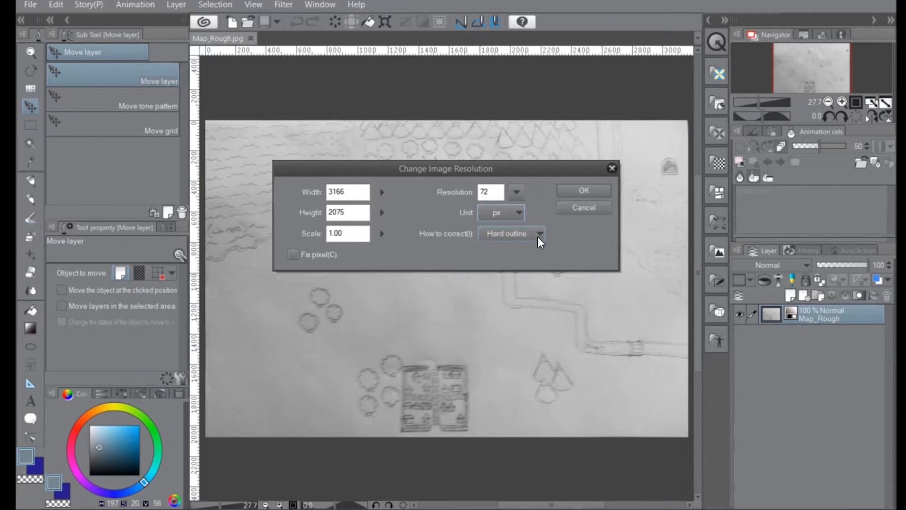
mouse_move(459, 313)
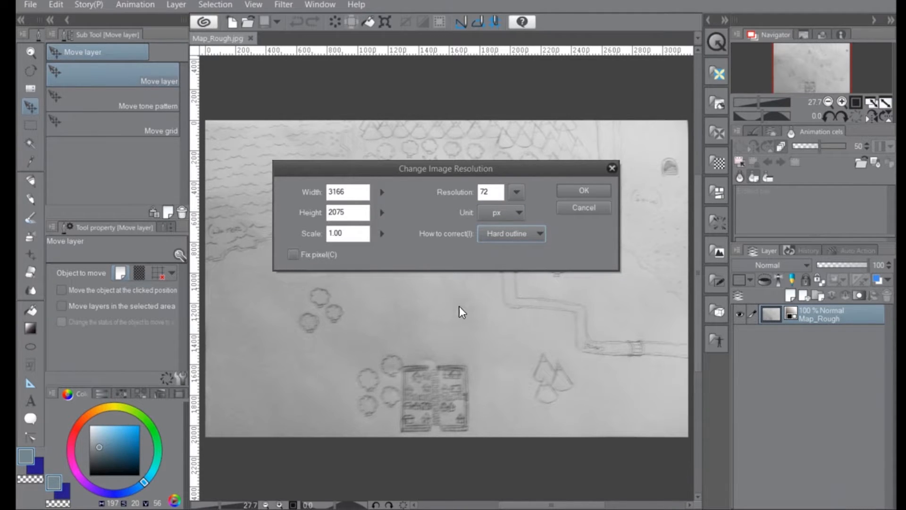
mouse_move(263, 232)
text(1000)
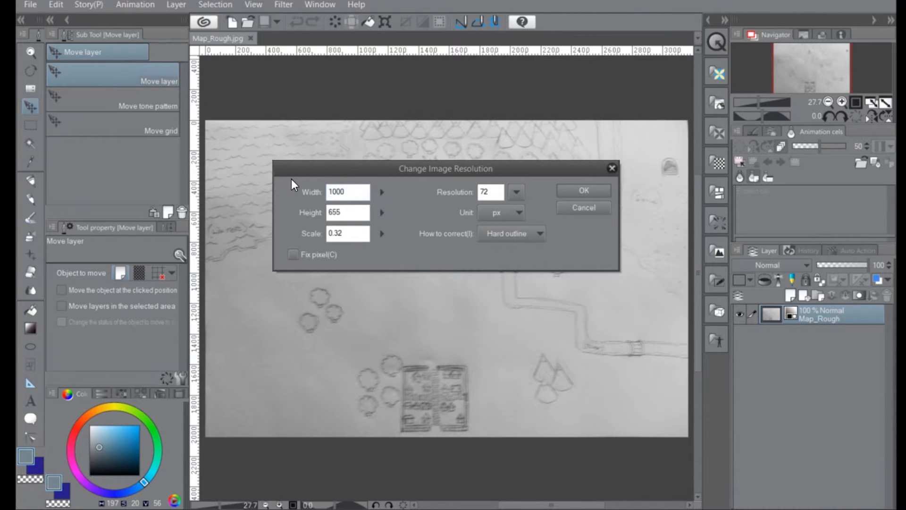
click(583, 191)
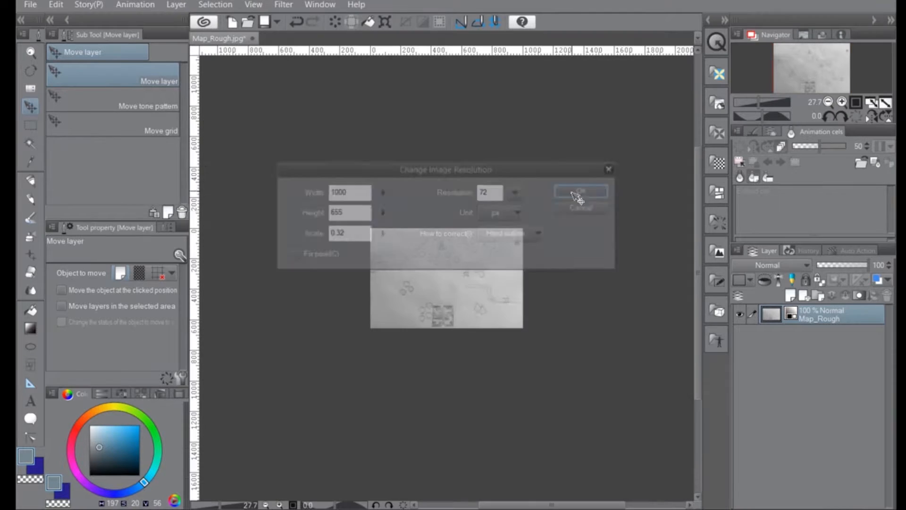
click(580, 192)
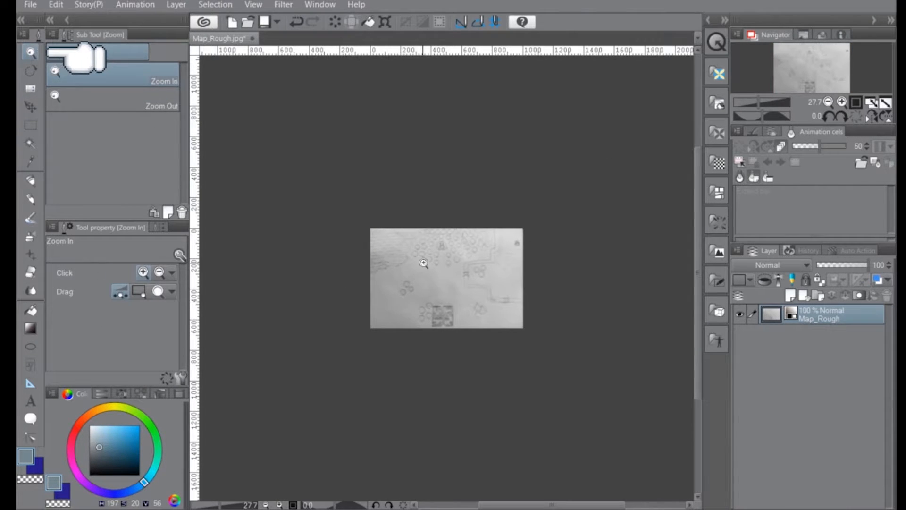
Zoom into the tree cluster beside the path and show the Window panel list.
click(424, 263)
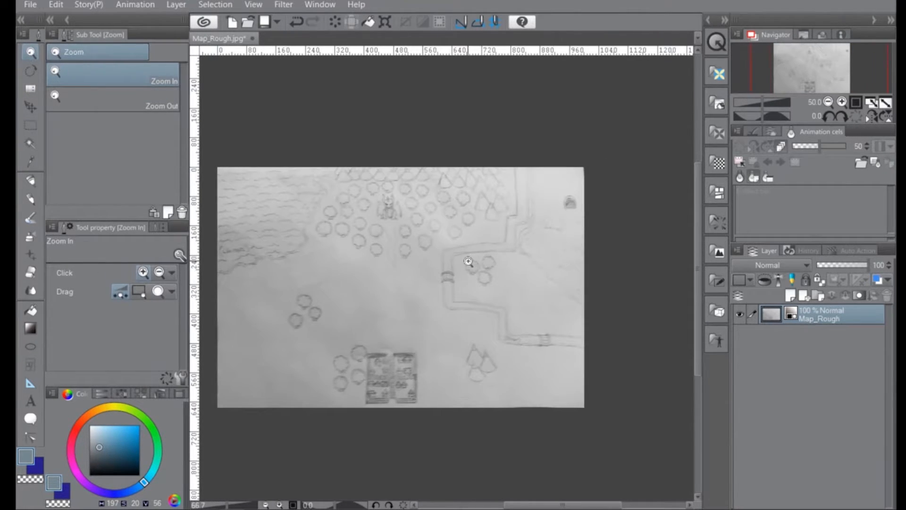
click(469, 261)
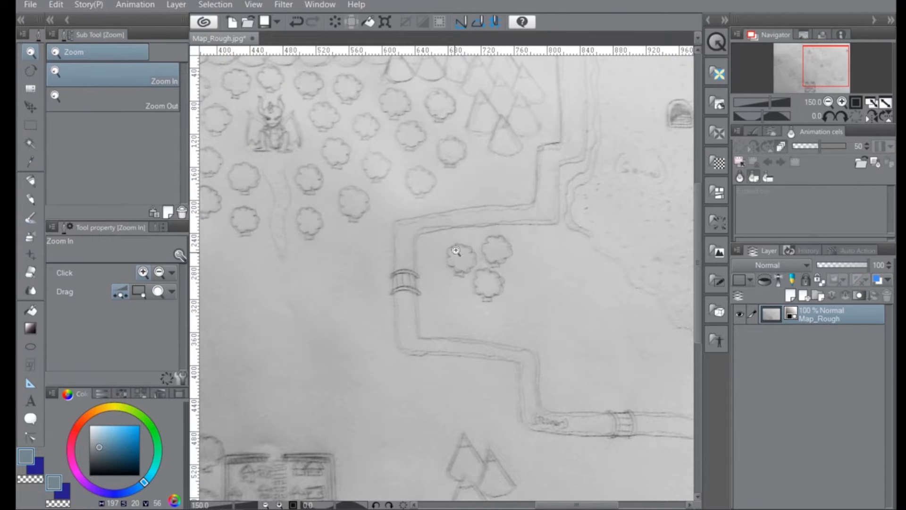
click(456, 250)
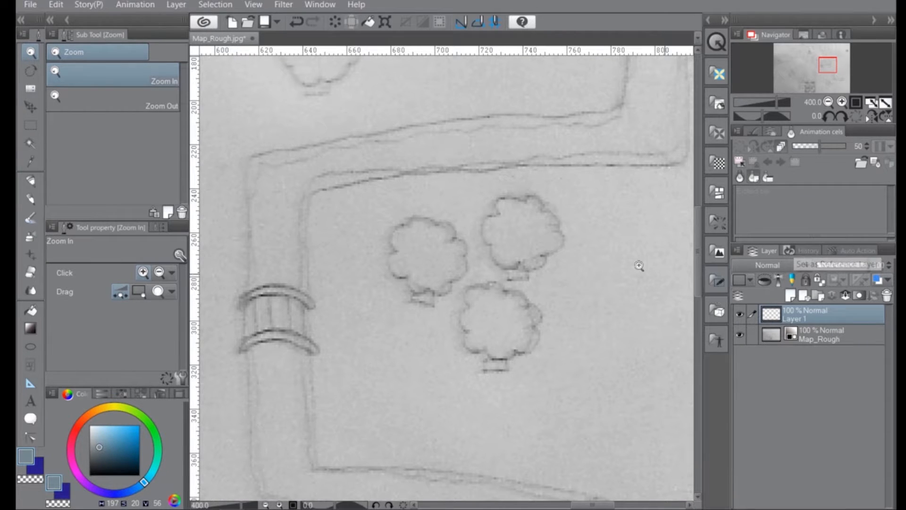
click(320, 4)
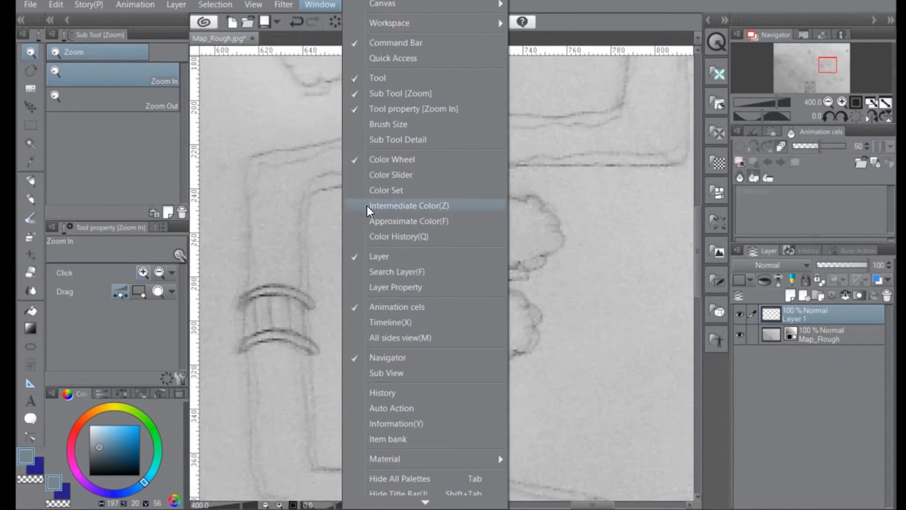
mouse_move(797, 376)
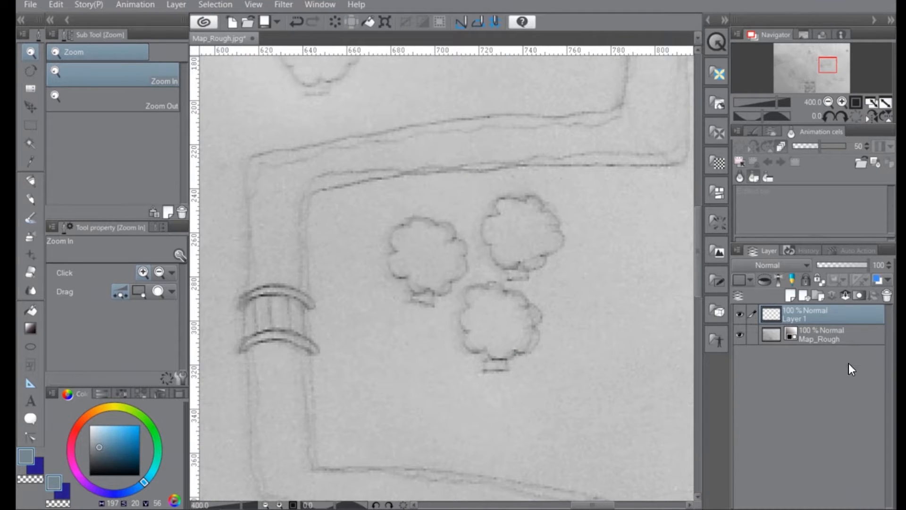
mouse_move(814, 401)
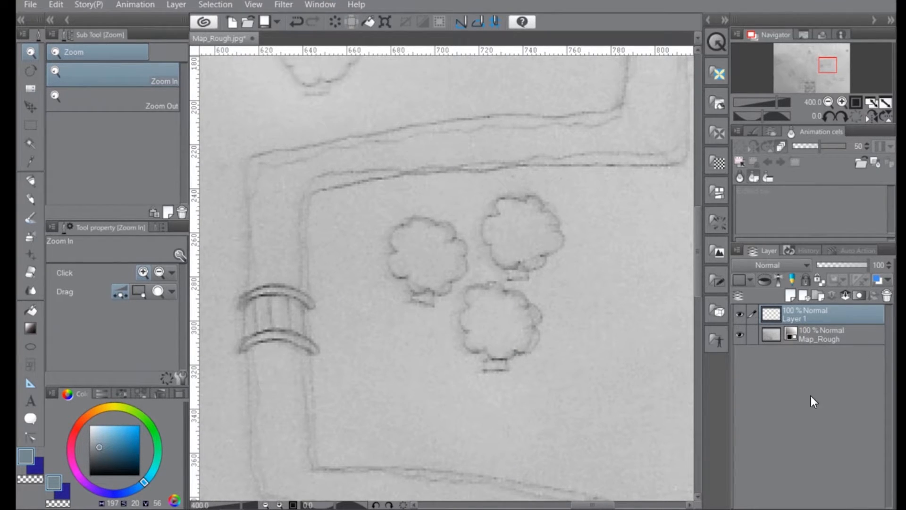
mouse_move(803, 295)
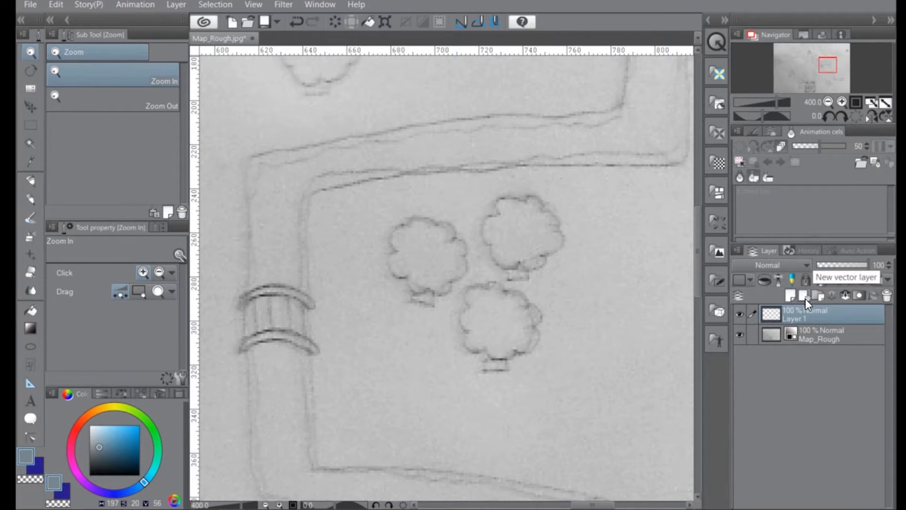
mouse_move(790, 354)
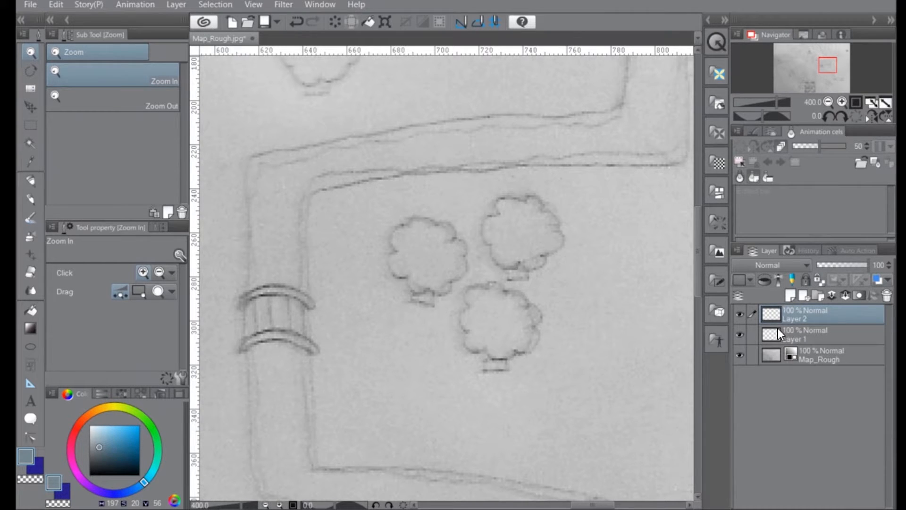
Lock the Map_Rough sketch layer, return to Layer 2 and zoom in on the three trees.
click(827, 353)
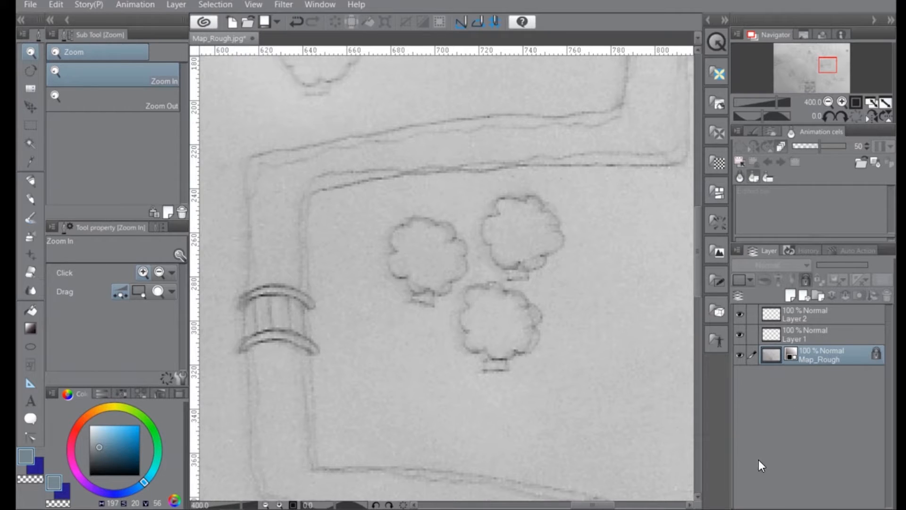
click(820, 313)
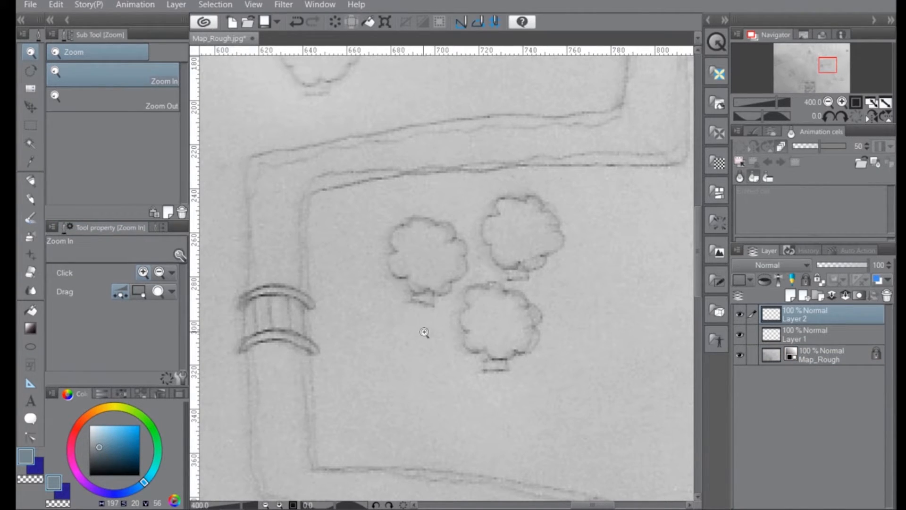
click(424, 333)
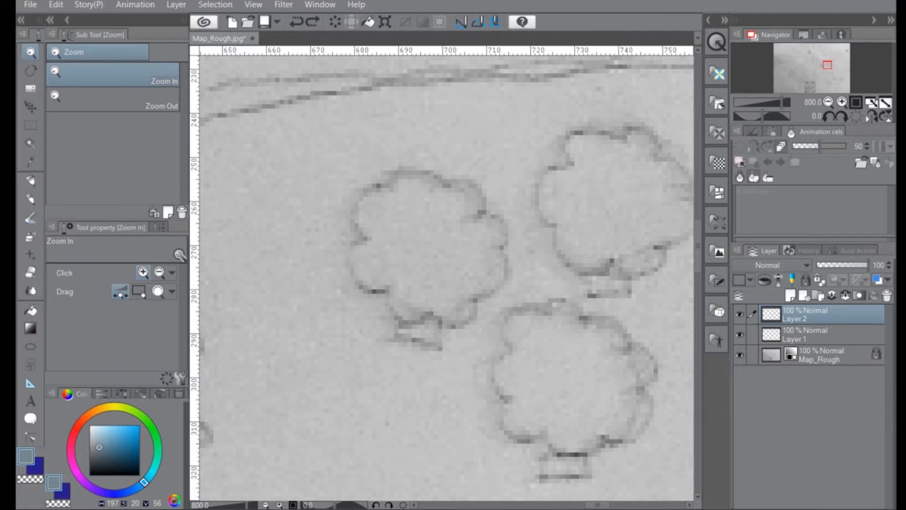
mouse_move(33, 199)
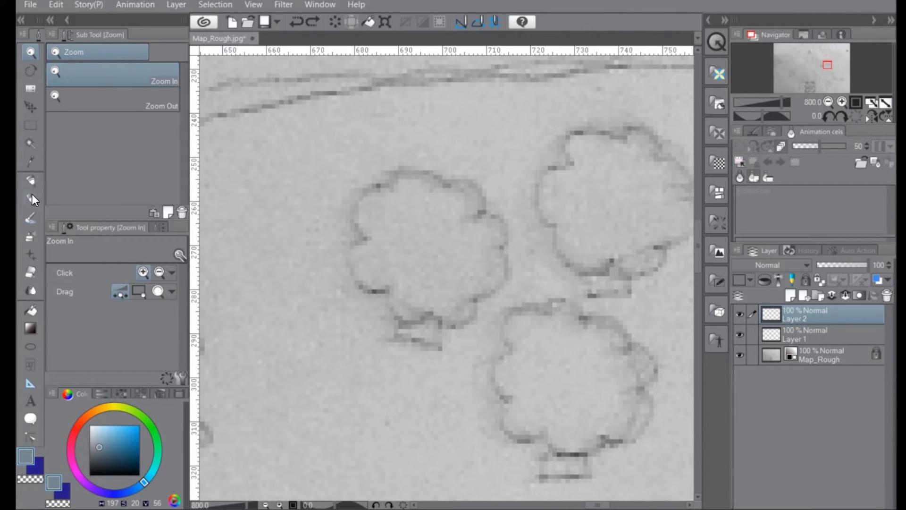
Try the Real pencil, undo the scribble, and switch to the pen tools for the Dot pen.
click(30, 199)
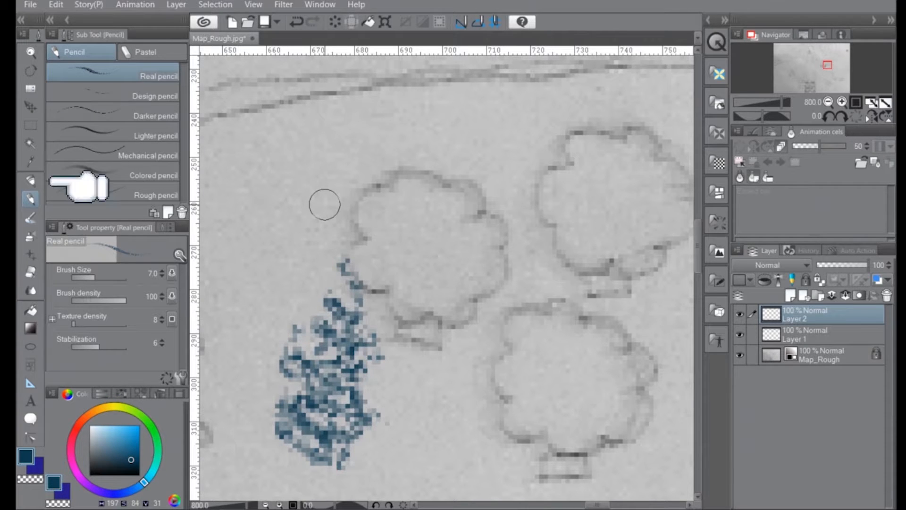
key(ctrl+z)
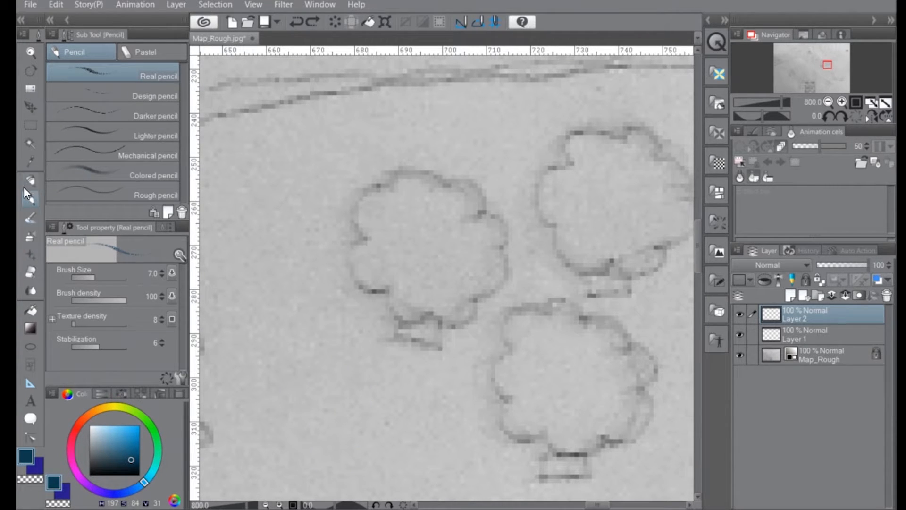
click(31, 180)
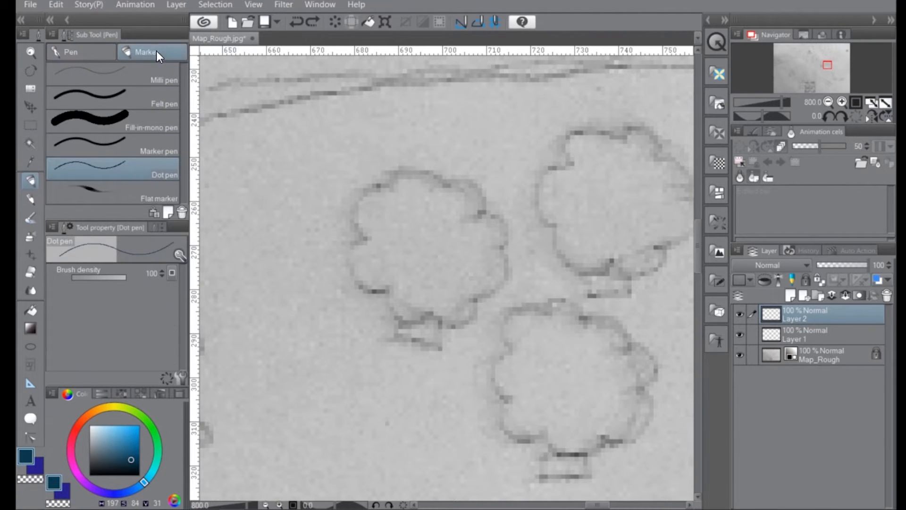
mouse_move(90, 176)
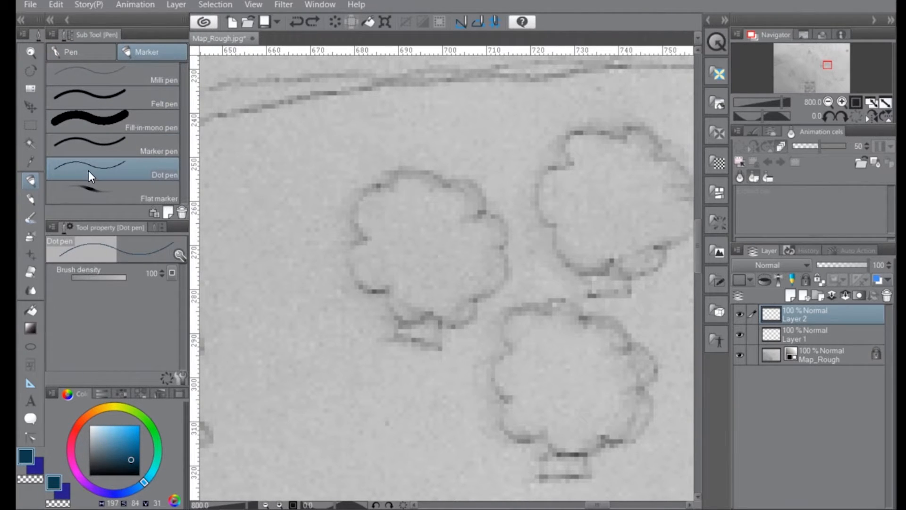
mouse_move(389, 189)
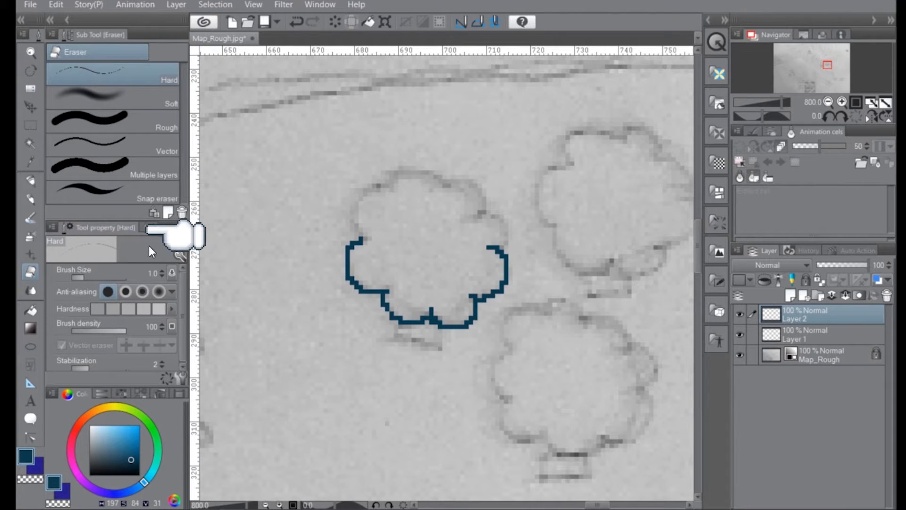
mouse_move(162, 283)
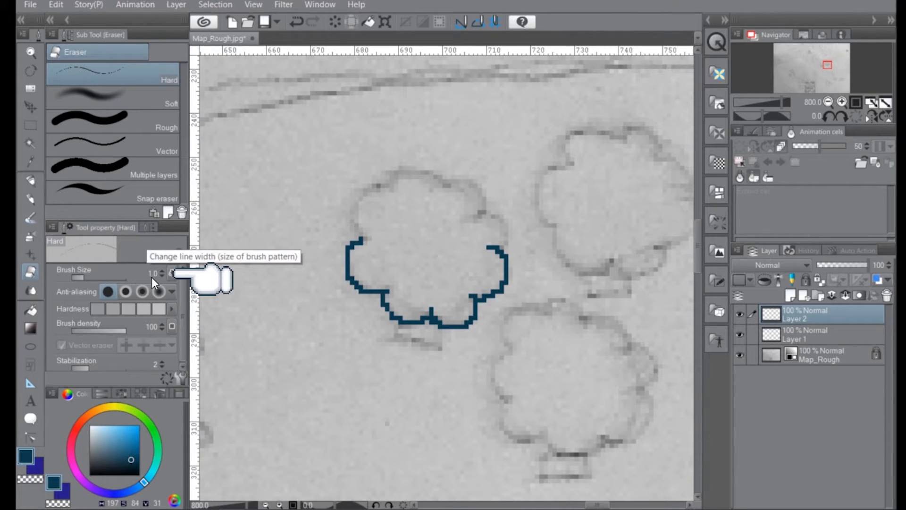
mouse_move(108, 292)
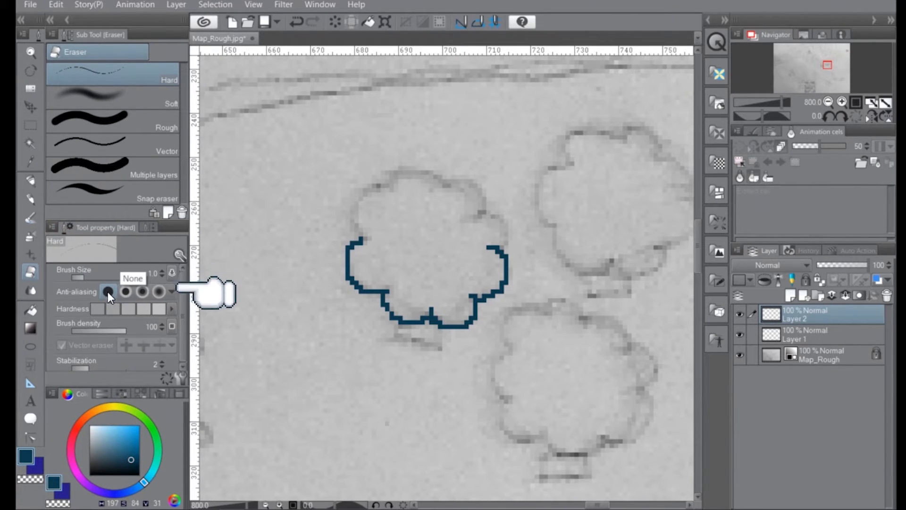
mouse_move(152, 296)
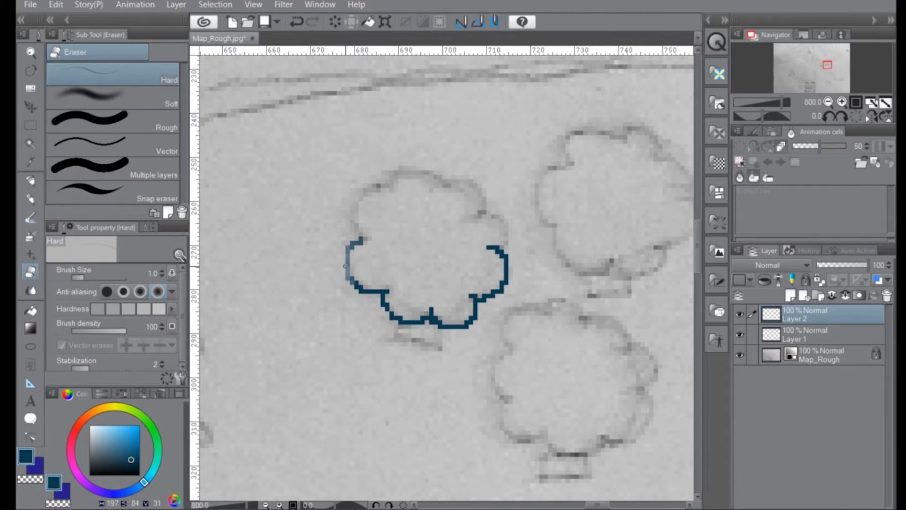
Turn off eraser anti-aliasing and bring up the colour settings for the drawing colour.
click(352, 275)
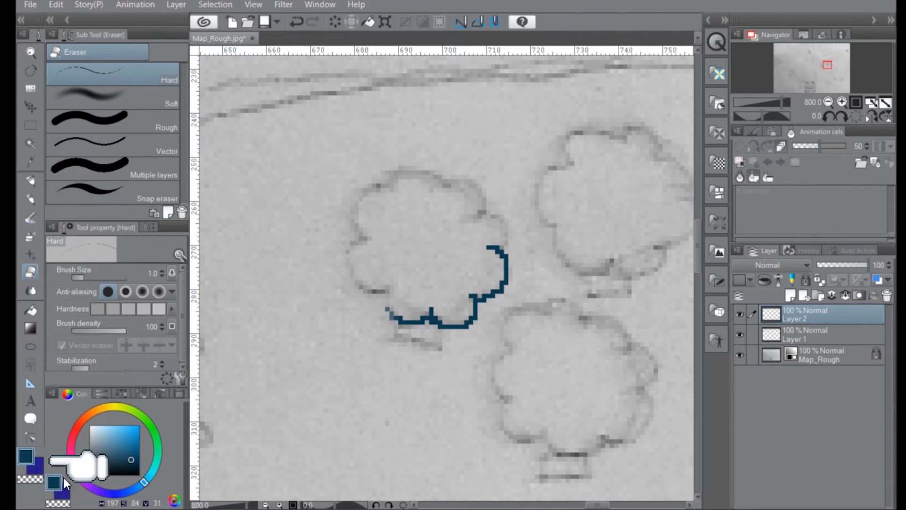
mouse_move(207, 462)
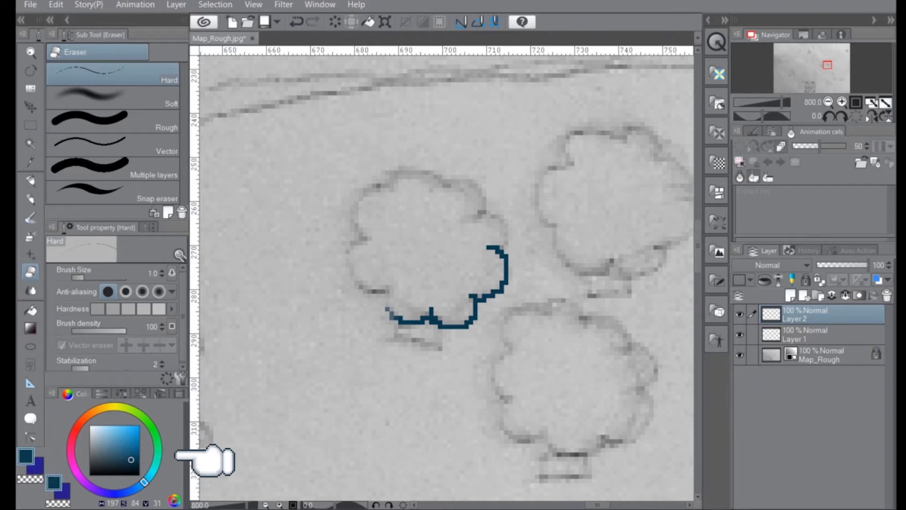
double_click(25, 454)
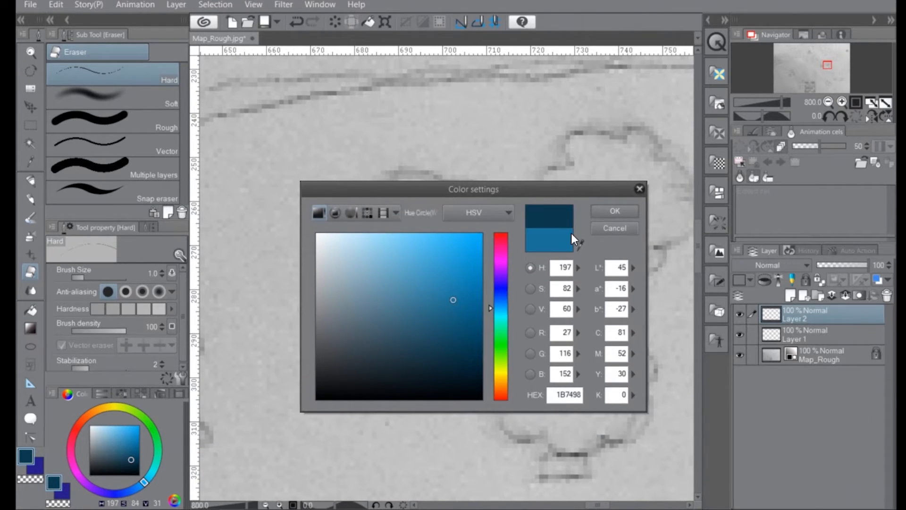
click(614, 211)
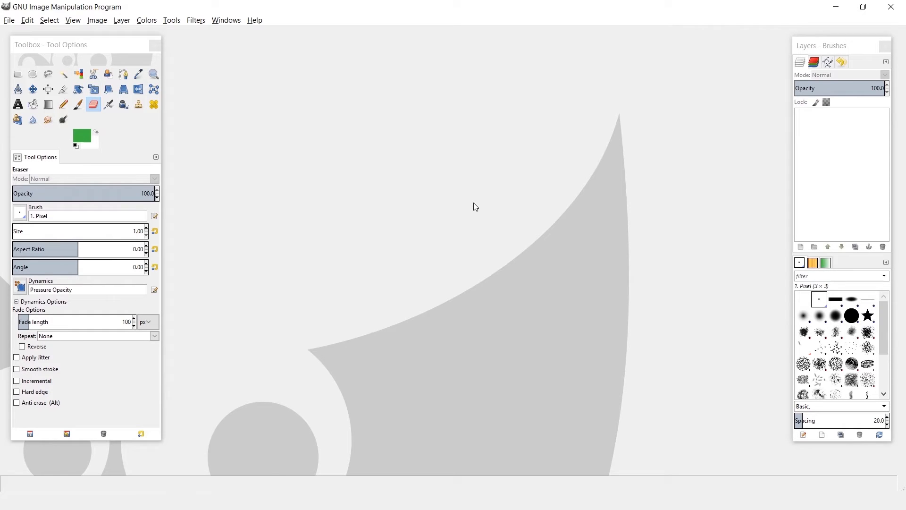
mouse_move(10, 20)
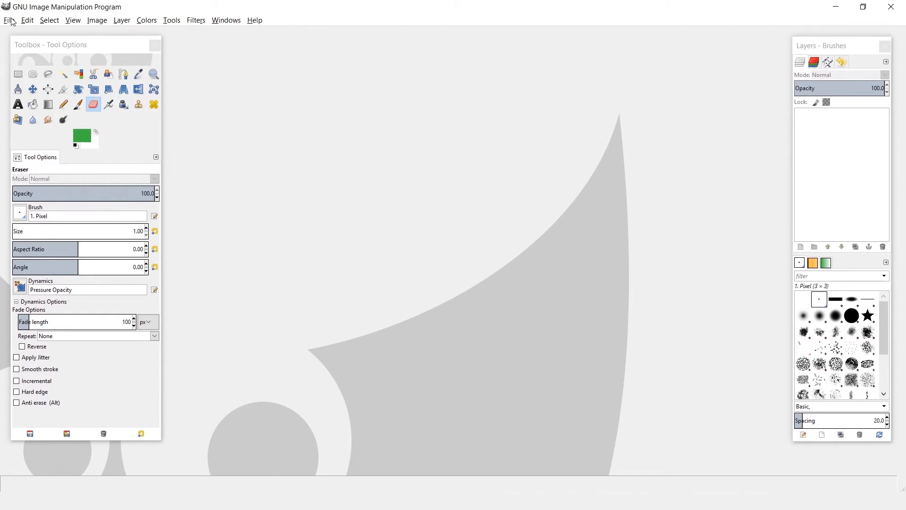
Open Map_Rough.jpg from the Retro RPG folder via File > Open.
click(8, 19)
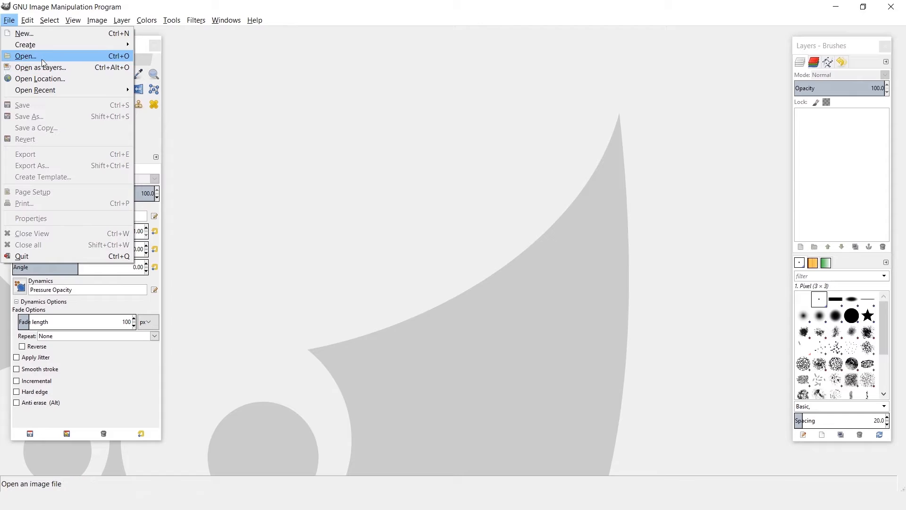
click(25, 55)
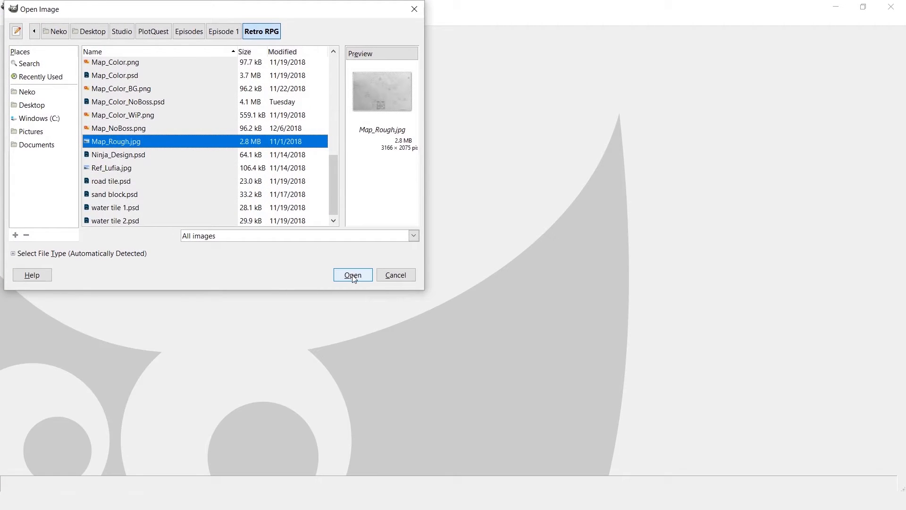
click(352, 275)
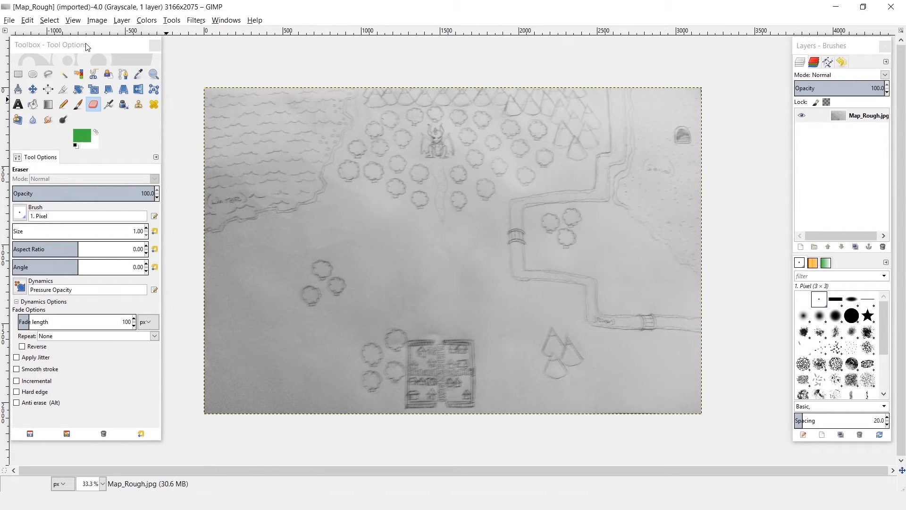
Scale the image to 1000 × 655 pixels with interpolation set to None.
click(97, 20)
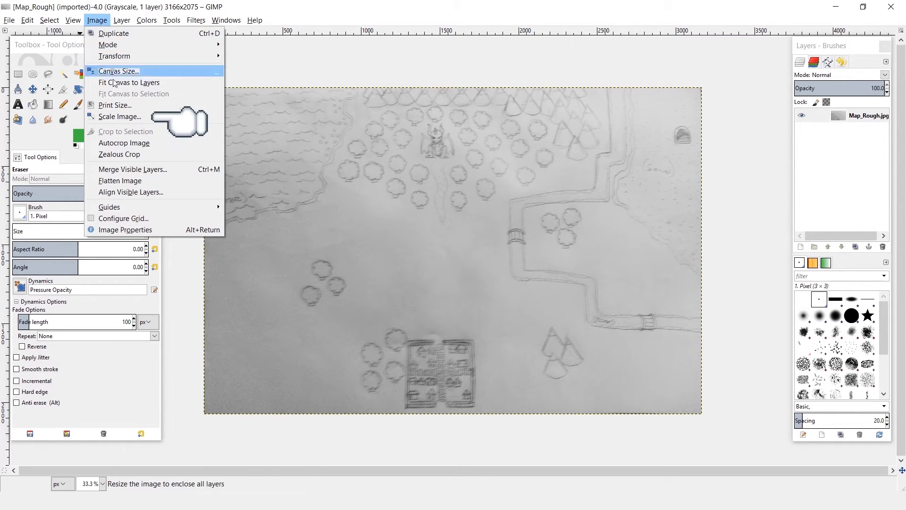
click(120, 116)
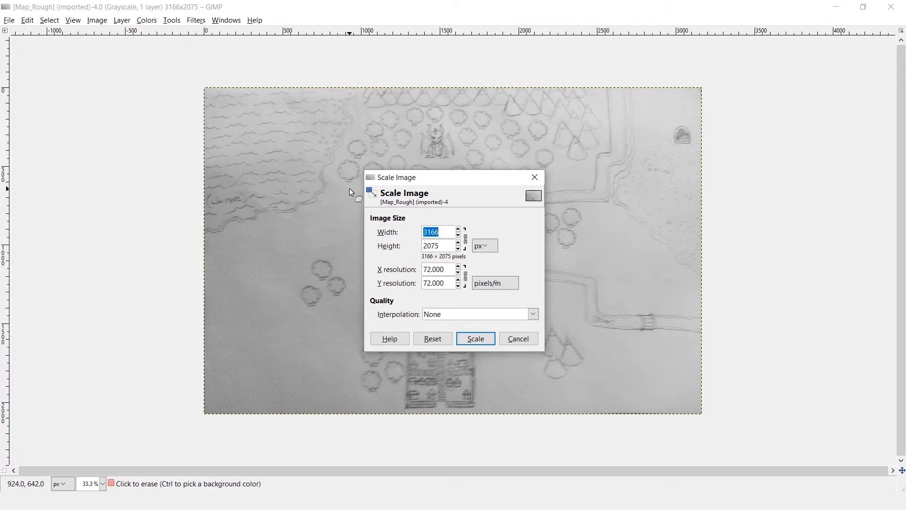
click(484, 245)
text(1)
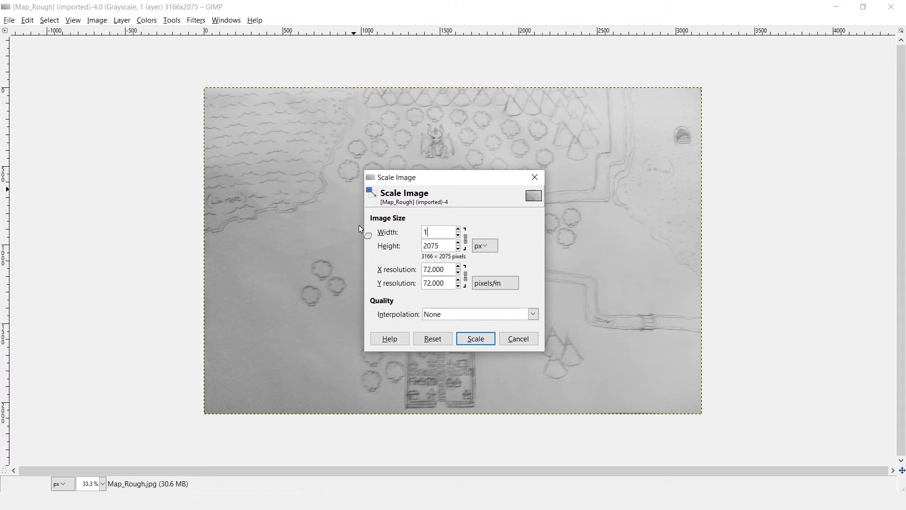
text(000)
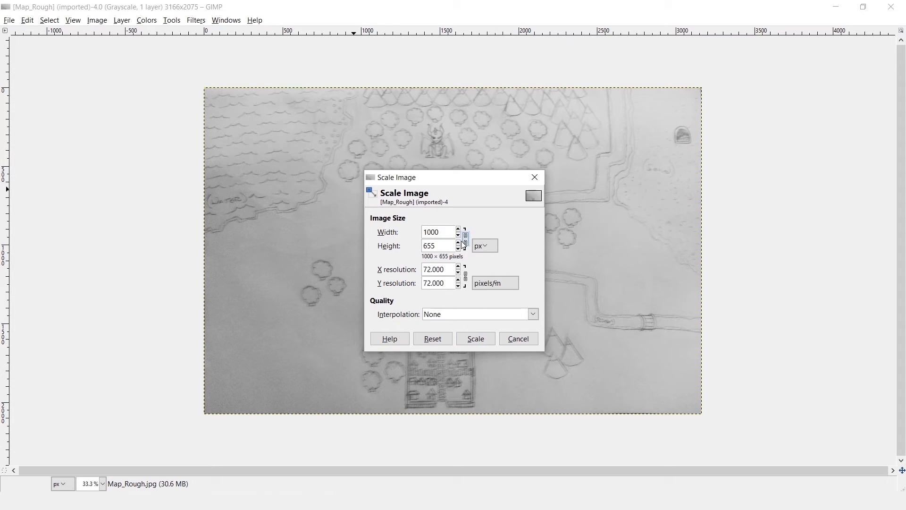
mouse_move(493, 321)
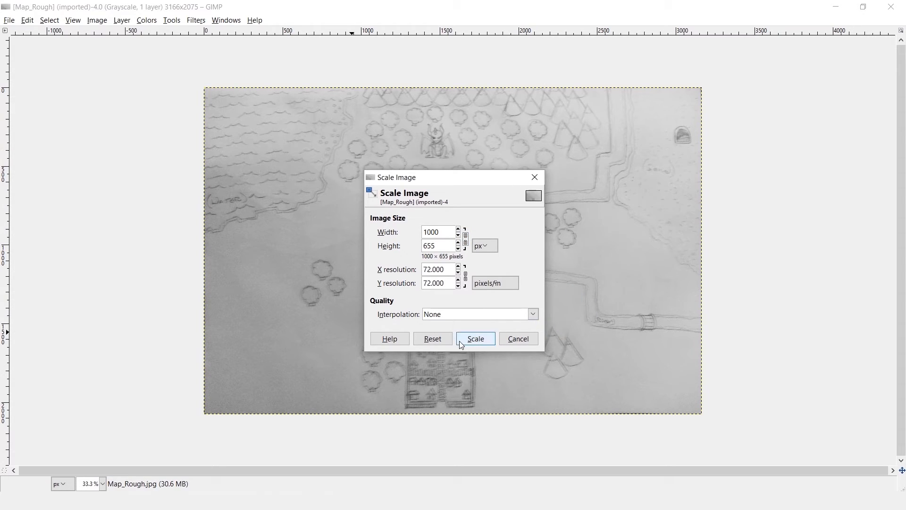
click(475, 337)
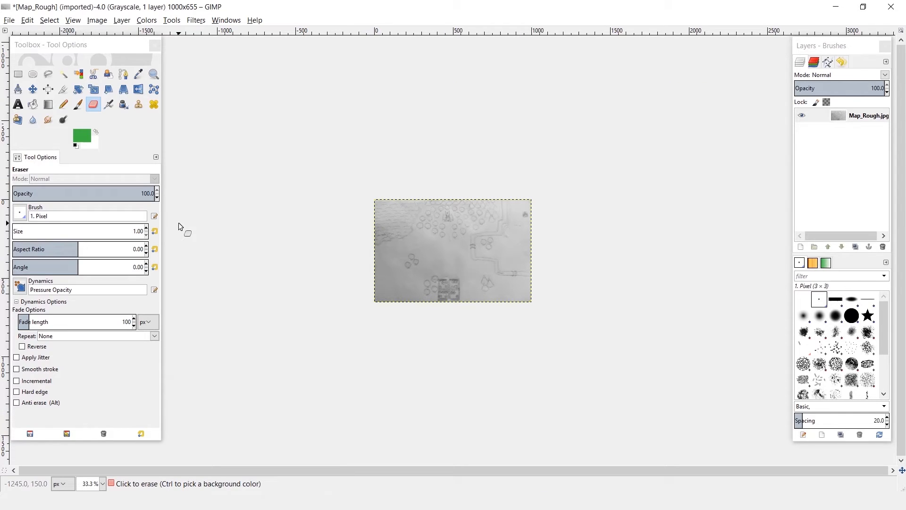
Zoom in on the scaled map until individual pixels are visible.
click(153, 73)
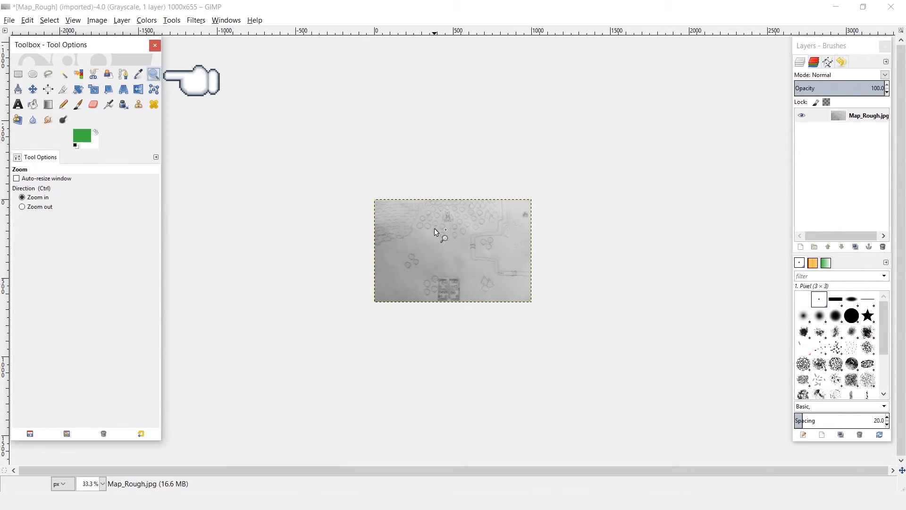
click(435, 232)
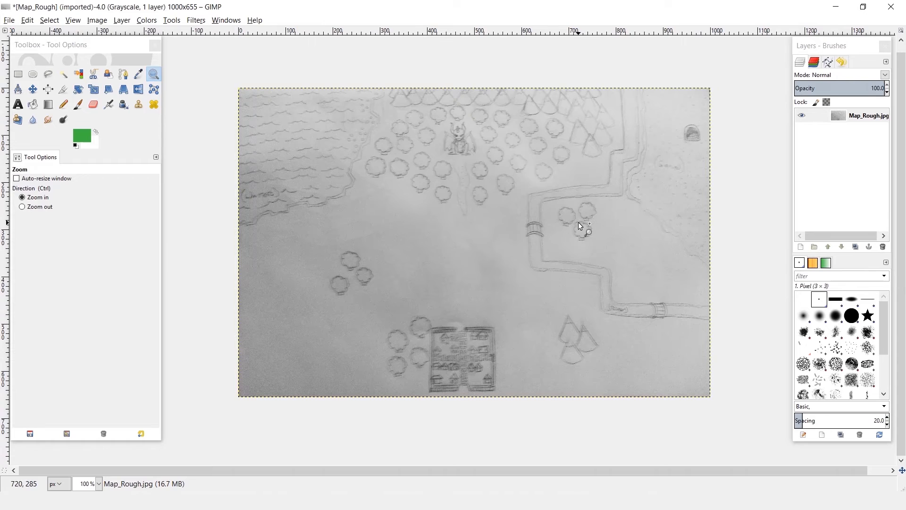
click(580, 226)
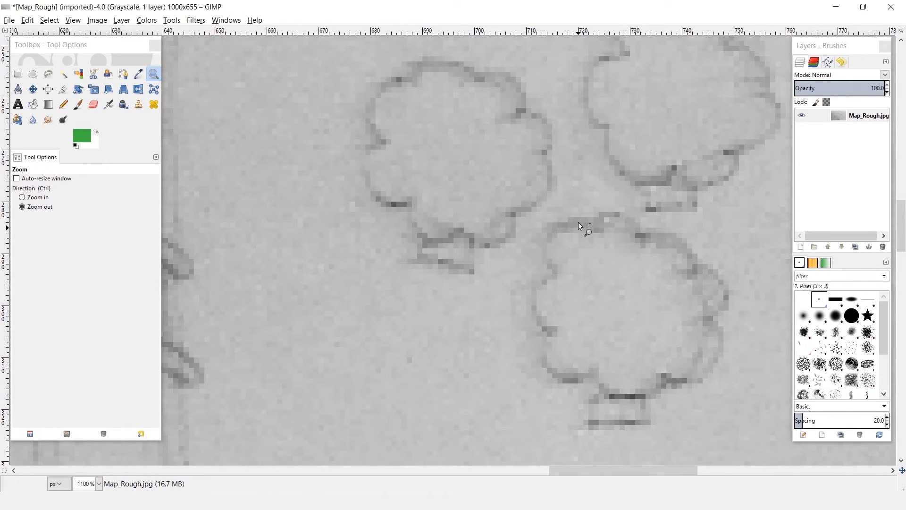
click(21, 197)
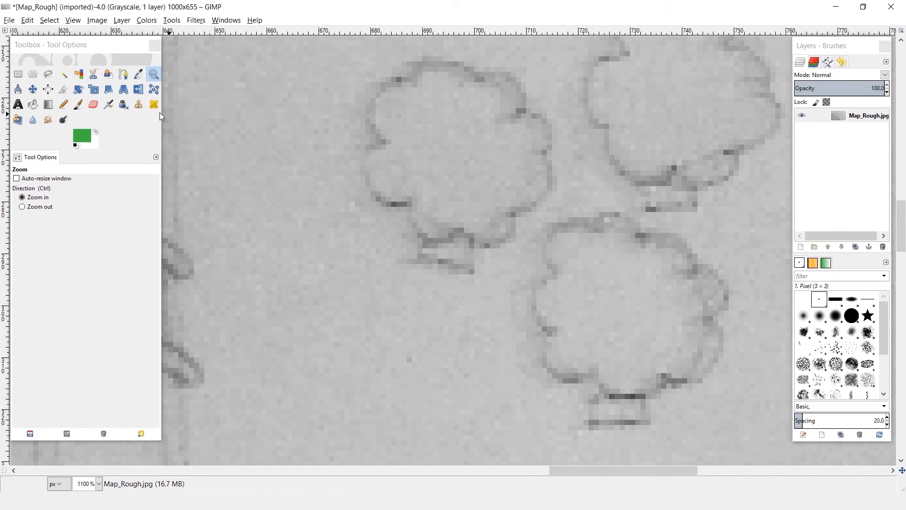
Convert the image mode to RGB and pick a darker green foreground colour.
click(96, 20)
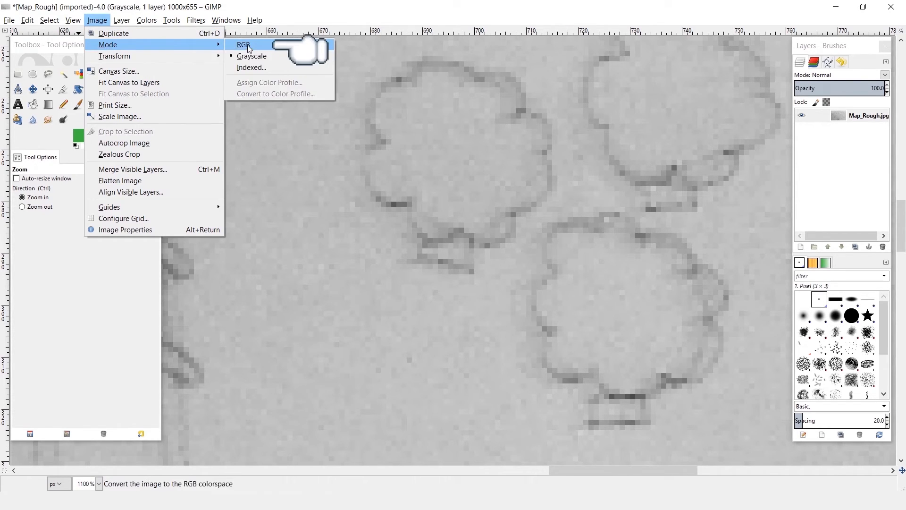
click(243, 44)
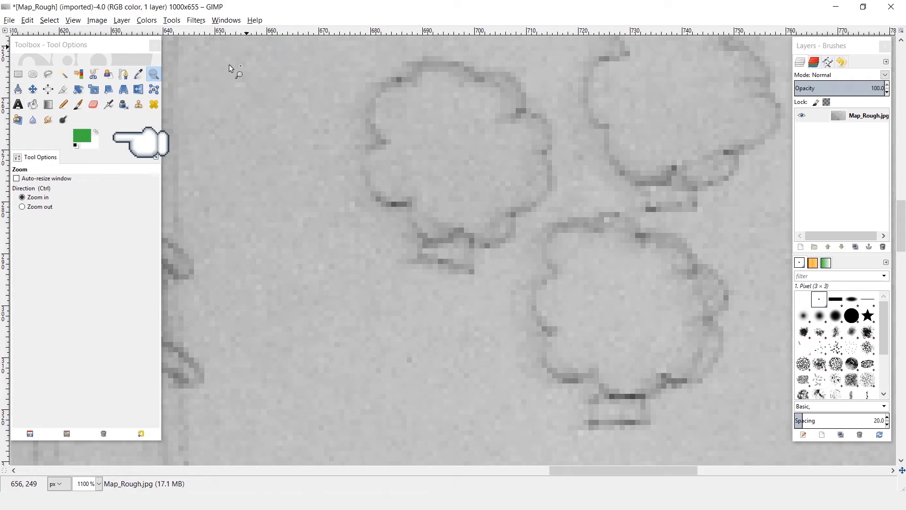
double_click(80, 138)
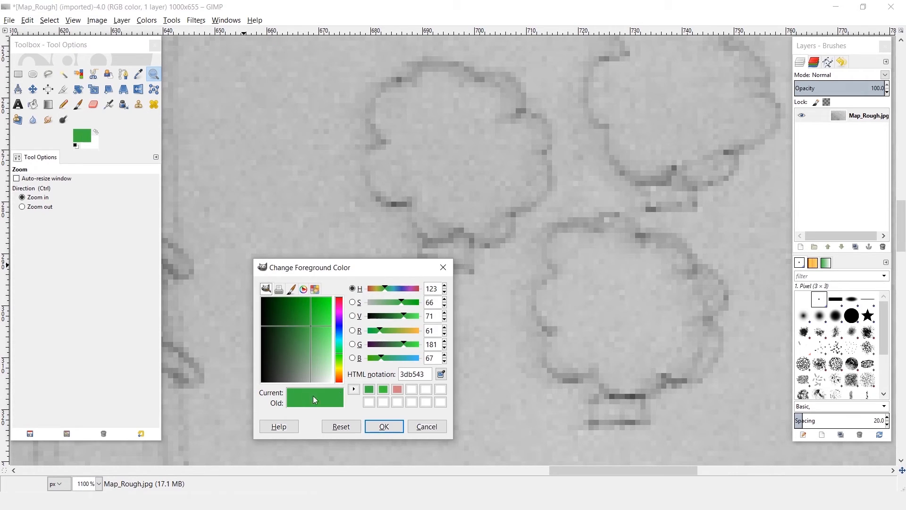
click(310, 323)
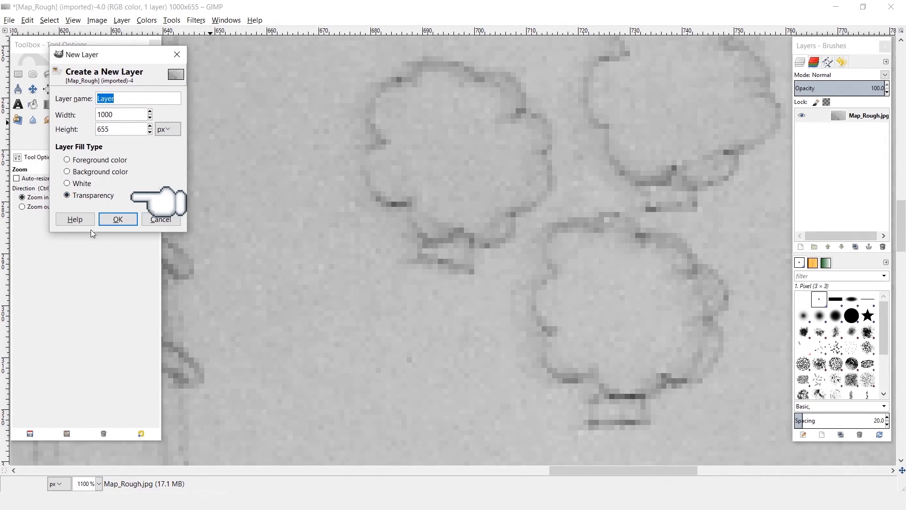
Create the transparent layer and draw dark green 1-pixel pencil strokes beside a tree.
click(118, 219)
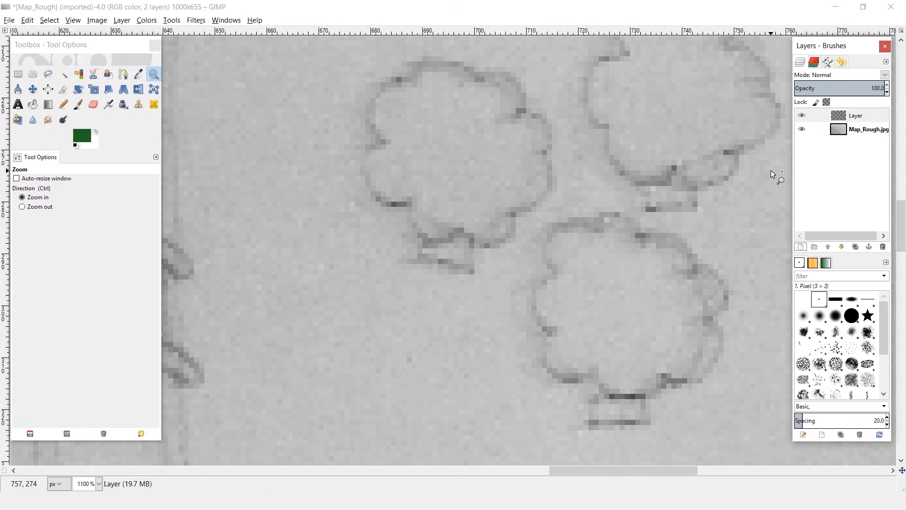
mouse_move(746, 121)
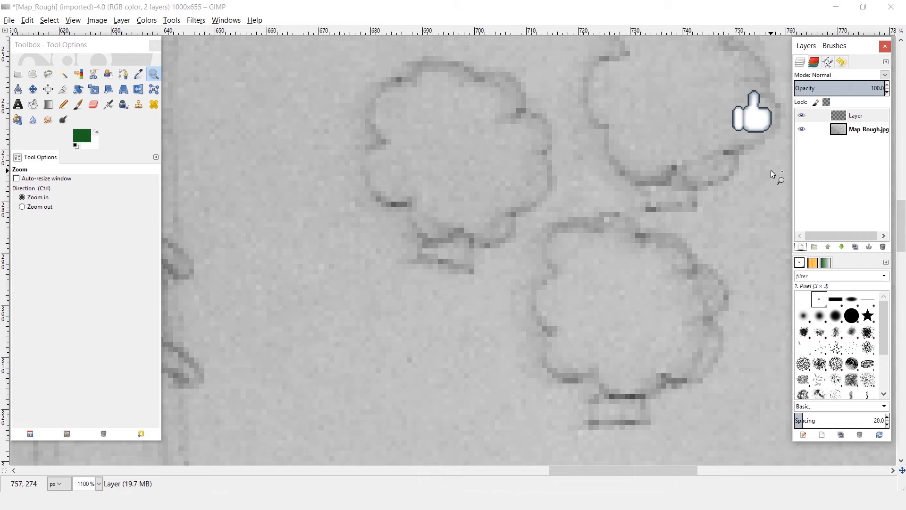
mouse_move(265, 202)
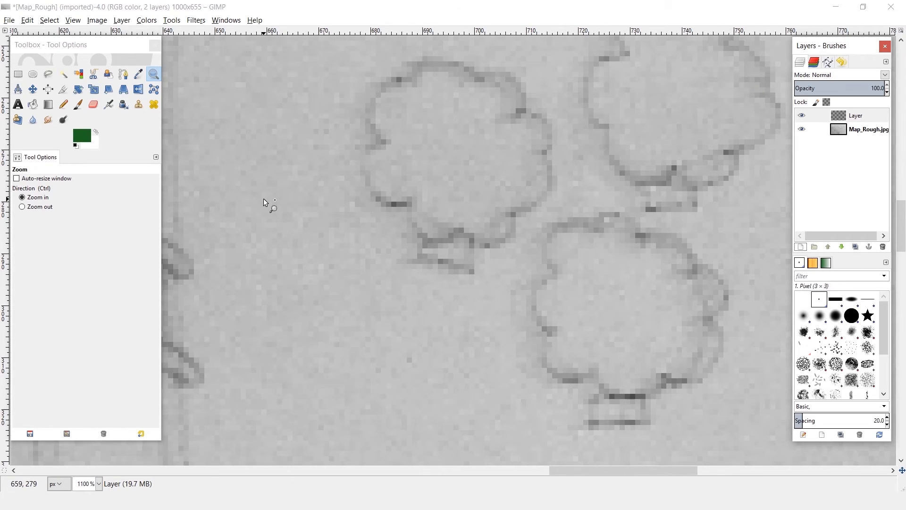
click(64, 104)
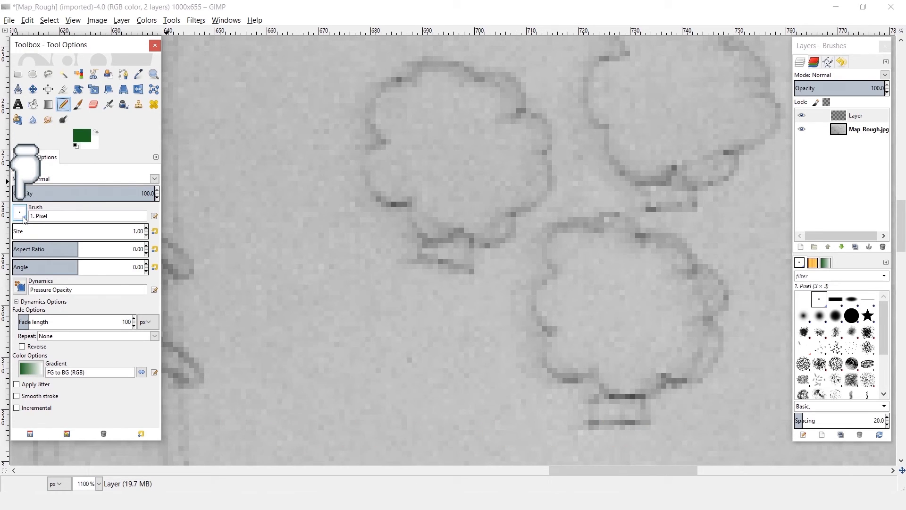
click(19, 215)
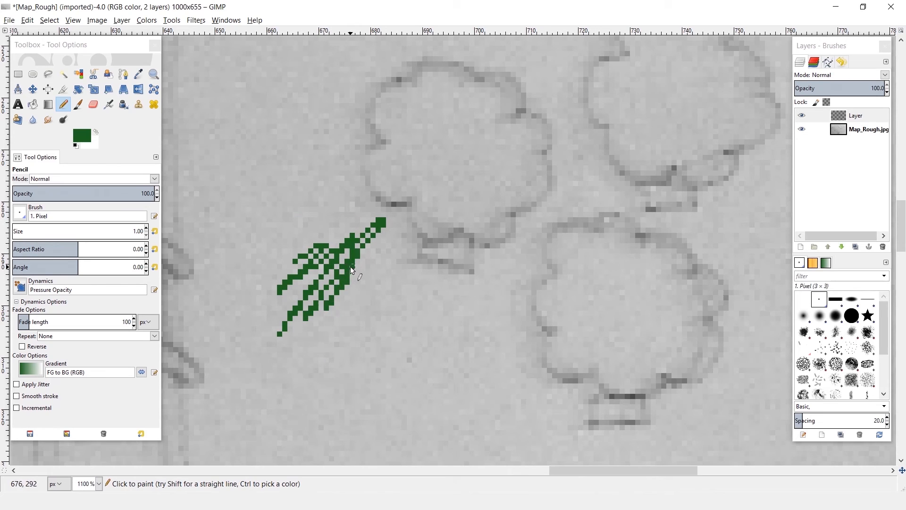
Set the Eraser to Dynamics Off with Hard edge for whole-pixel erasing.
click(92, 104)
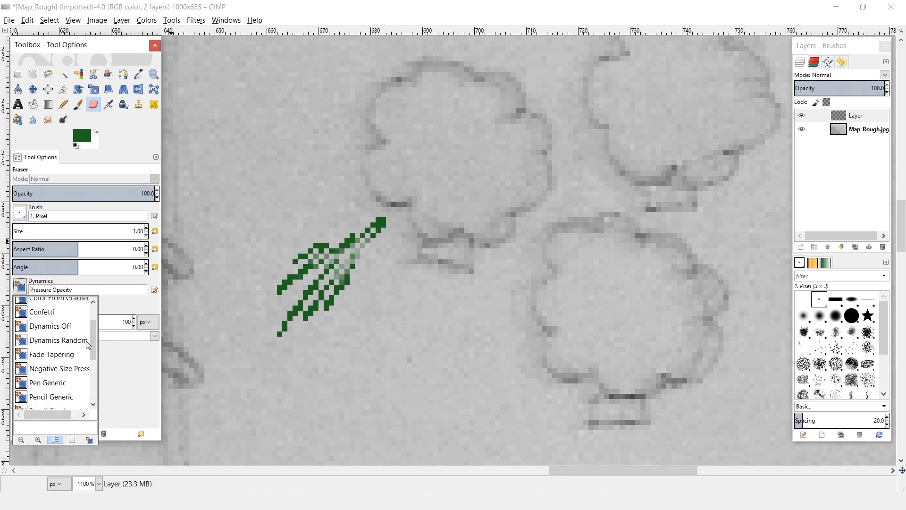
click(50, 326)
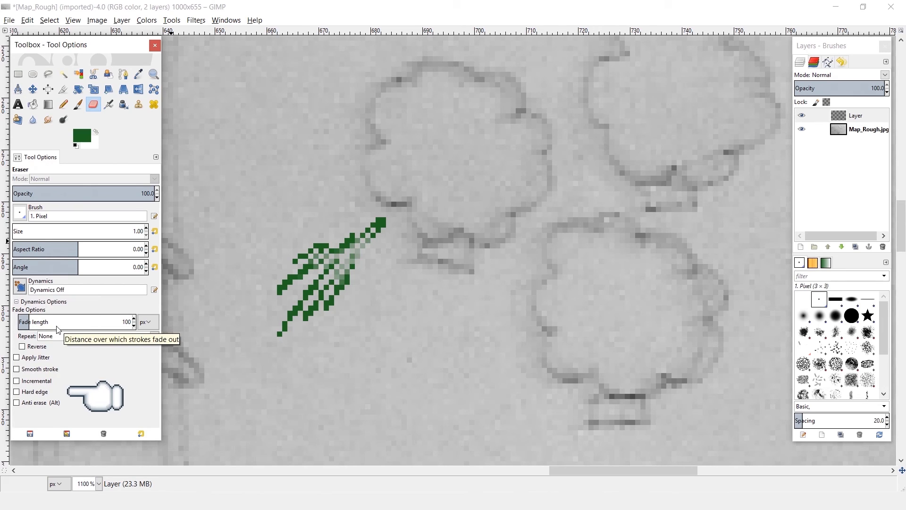
click(17, 390)
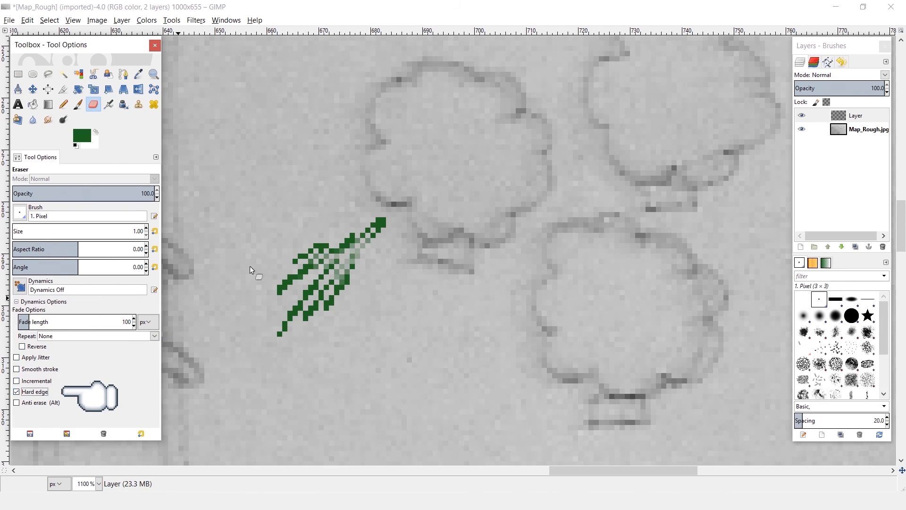